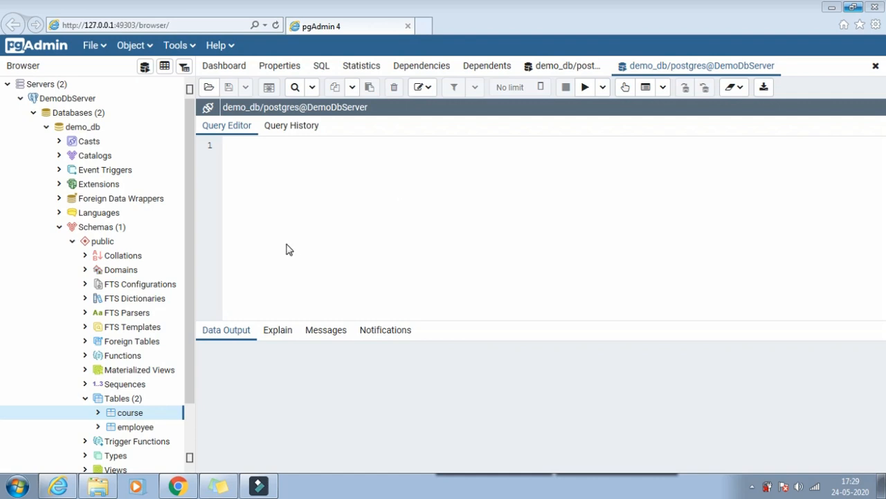
# Step: Select the Functions group under the public schema of demo_db
pyautogui.click(122, 355)
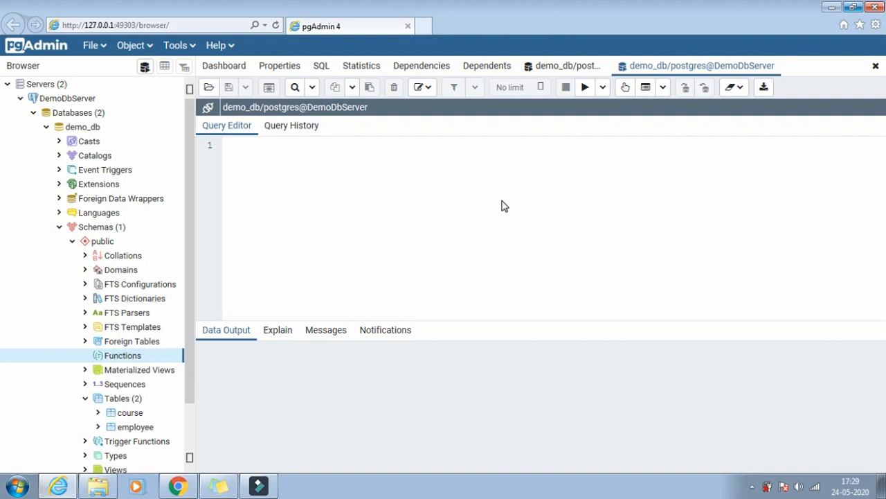
pyautogui.moveTo(566, 207)
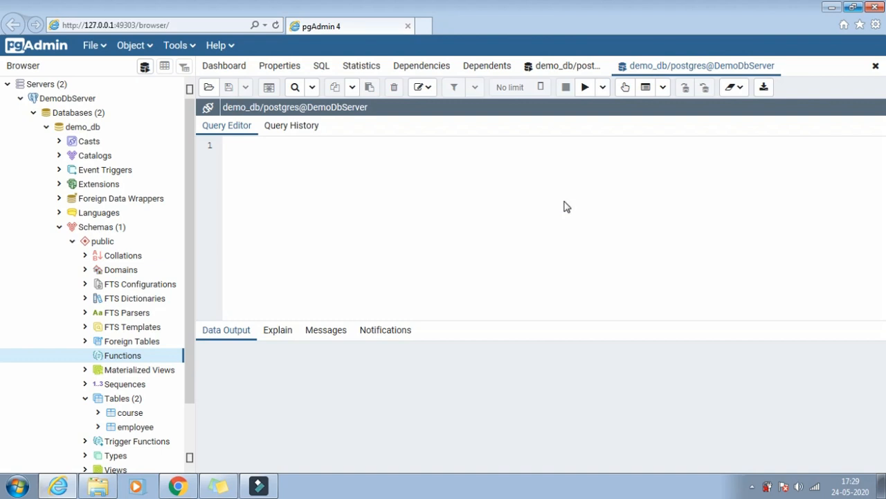
pyautogui.moveTo(561, 208)
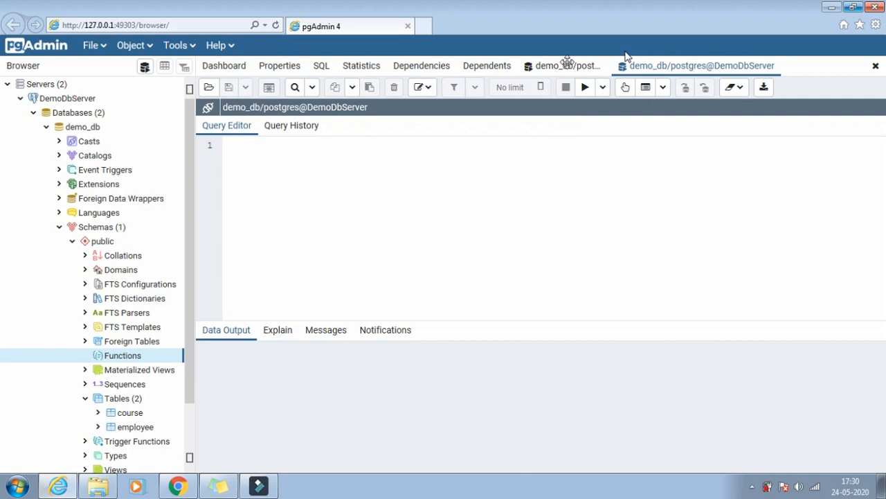
pyautogui.moveTo(567, 65)
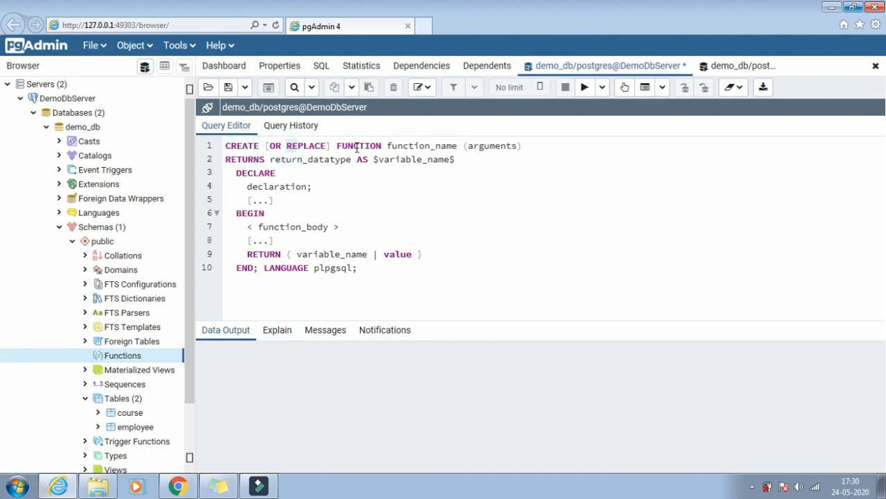
pyautogui.click(365, 146)
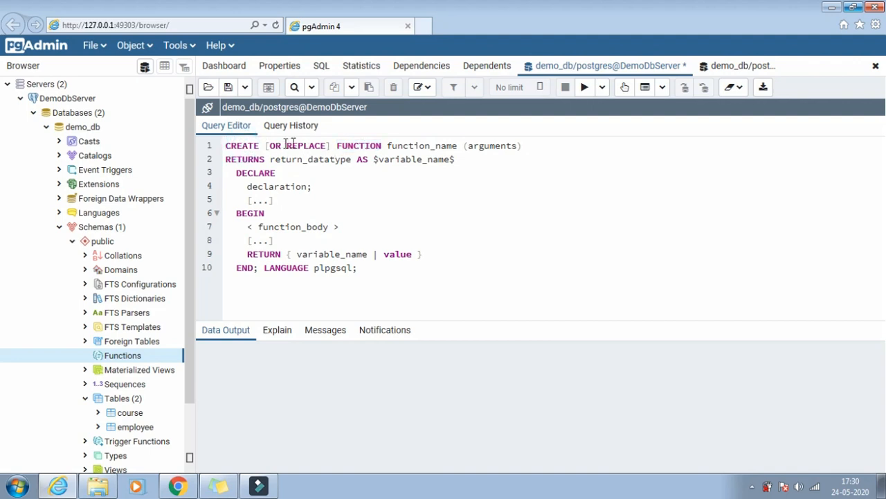
pyautogui.click(413, 146)
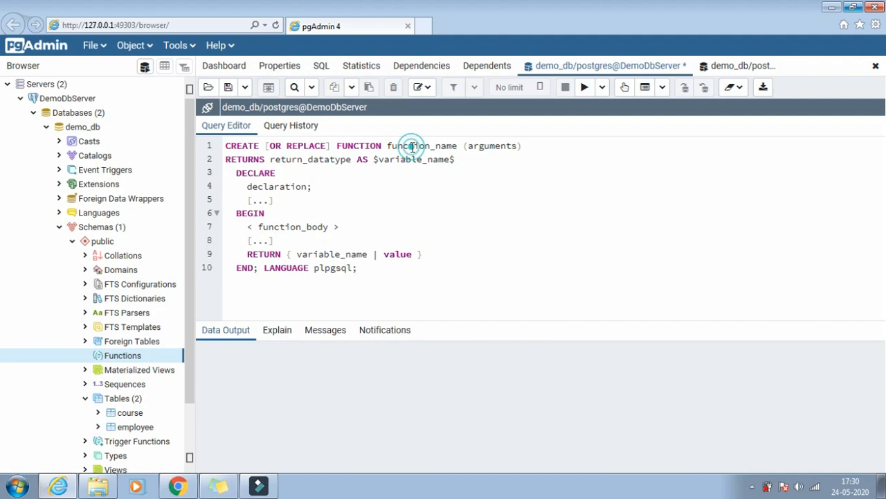
pyautogui.doubleClick(413, 145)
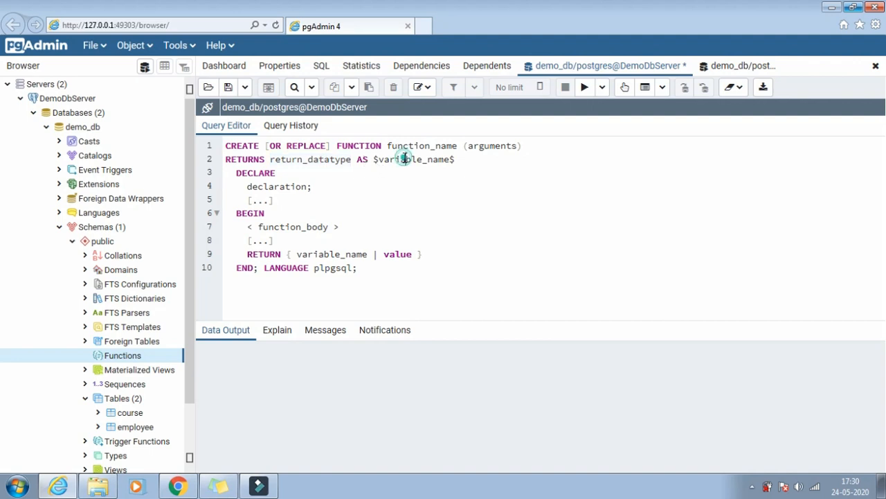
pyautogui.doubleClick(404, 159)
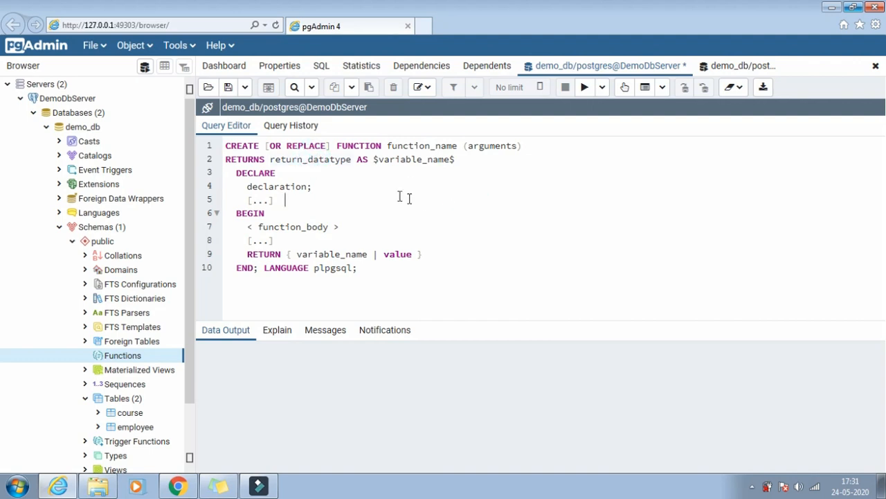
pyautogui.click(257, 172)
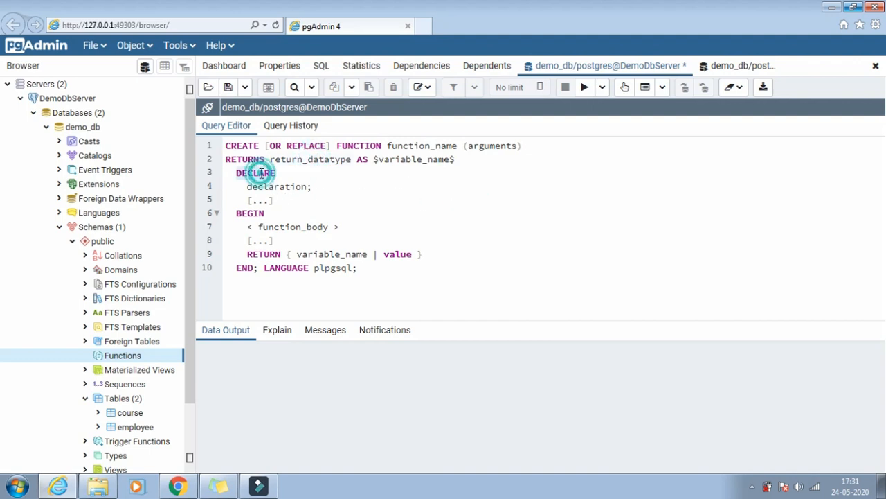
pyautogui.doubleClick(277, 186)
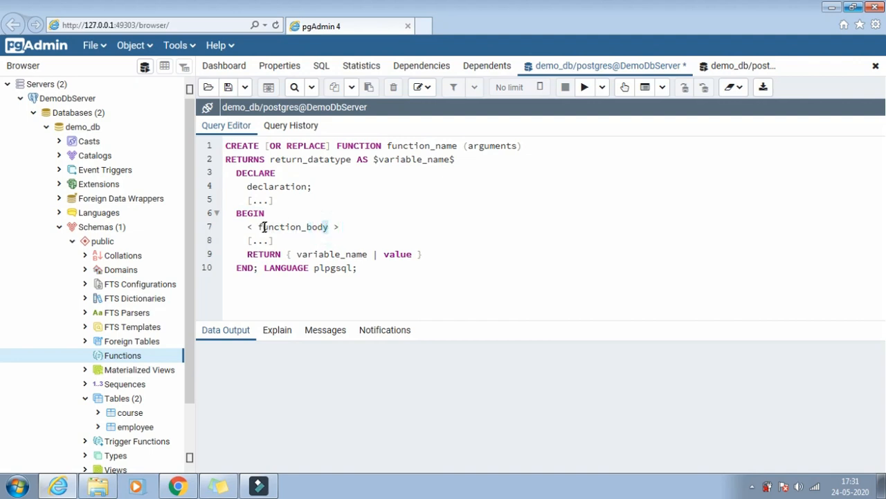
pyautogui.click(355, 227)
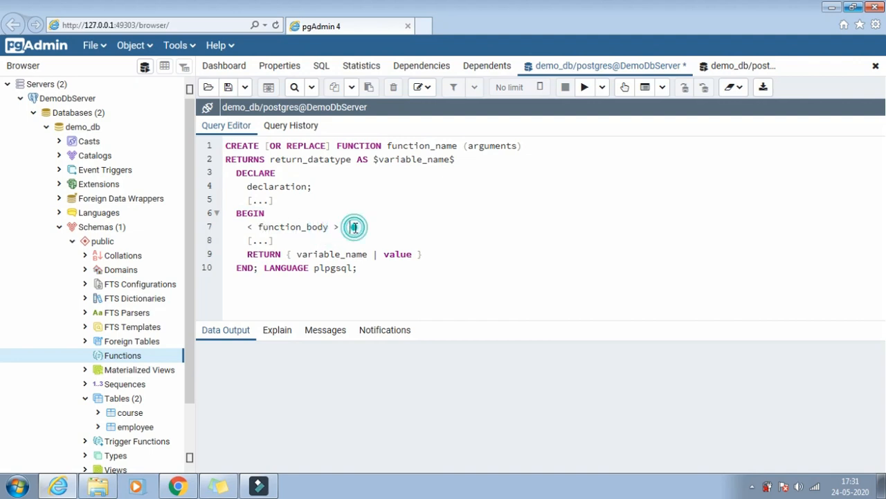
pyautogui.click(347, 227)
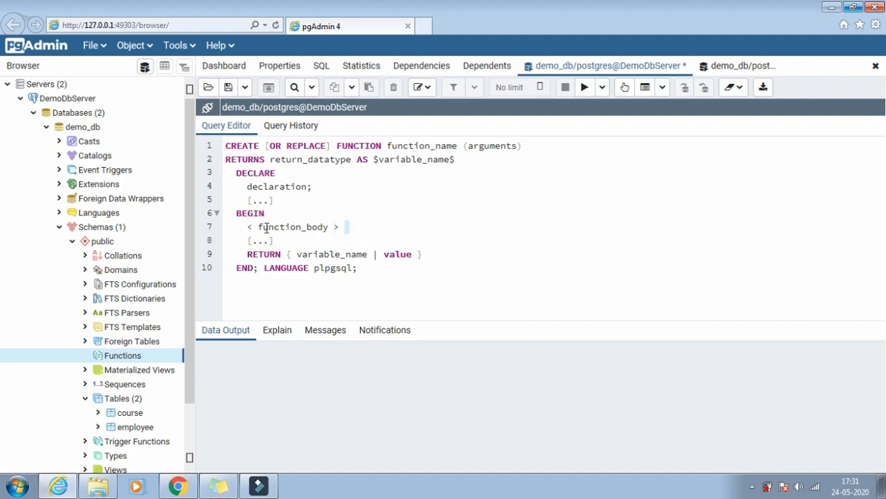
pyautogui.click(361, 222)
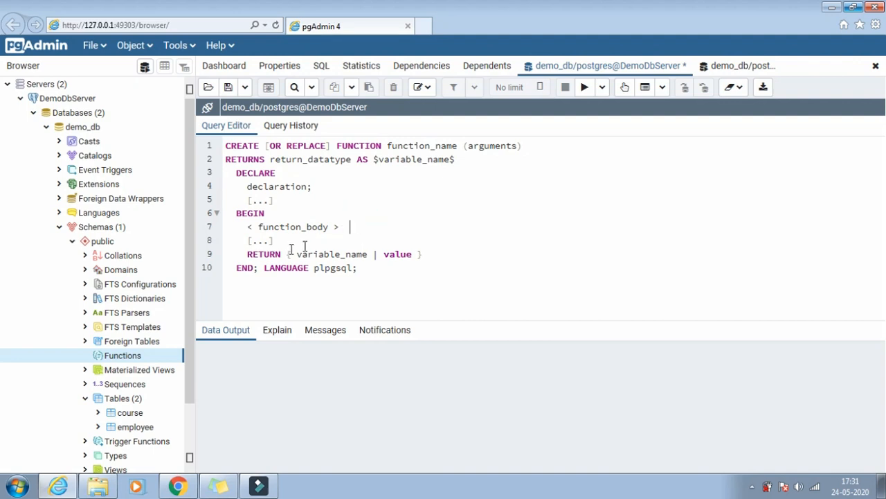
pyautogui.click(270, 254)
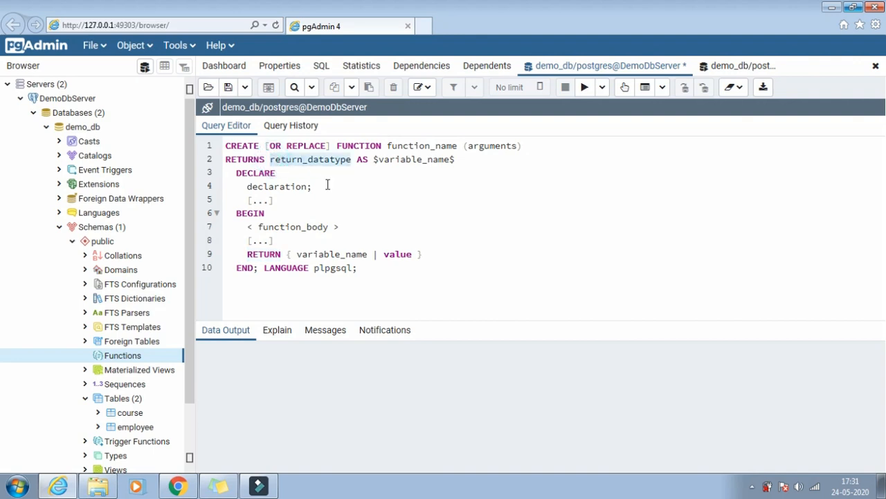
pyautogui.moveTo(338, 202)
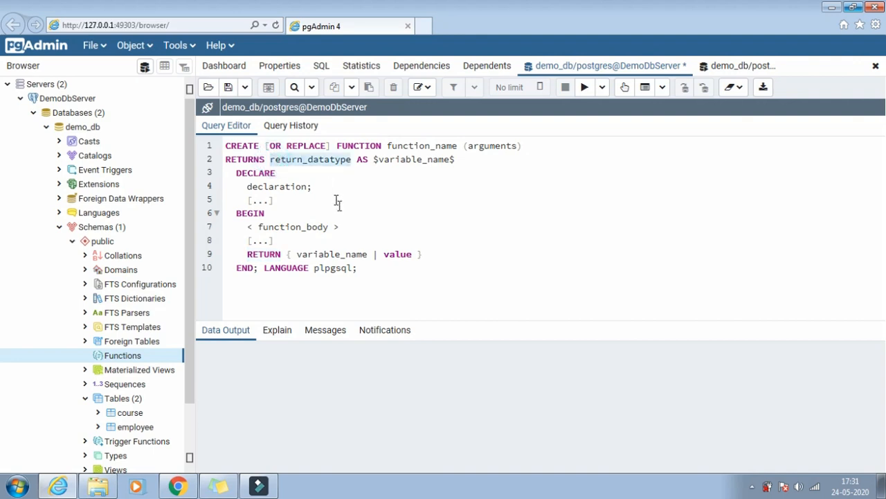
pyautogui.moveTo(344, 214)
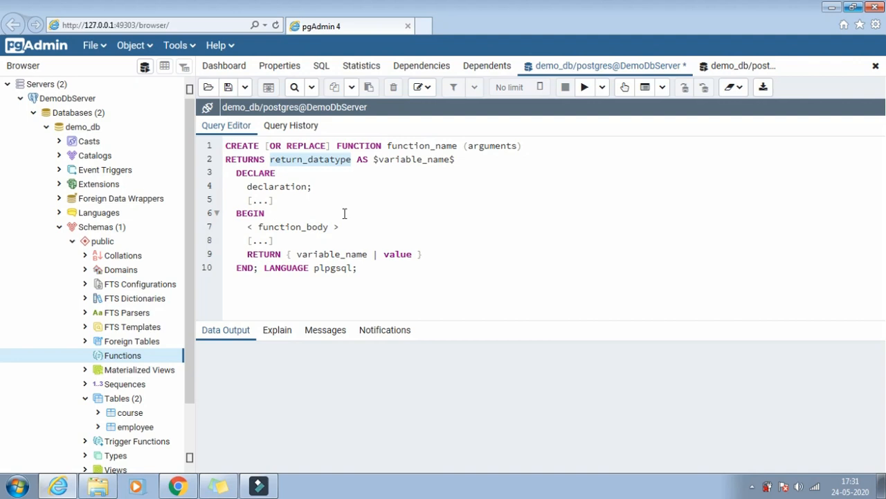
pyautogui.moveTo(335, 227)
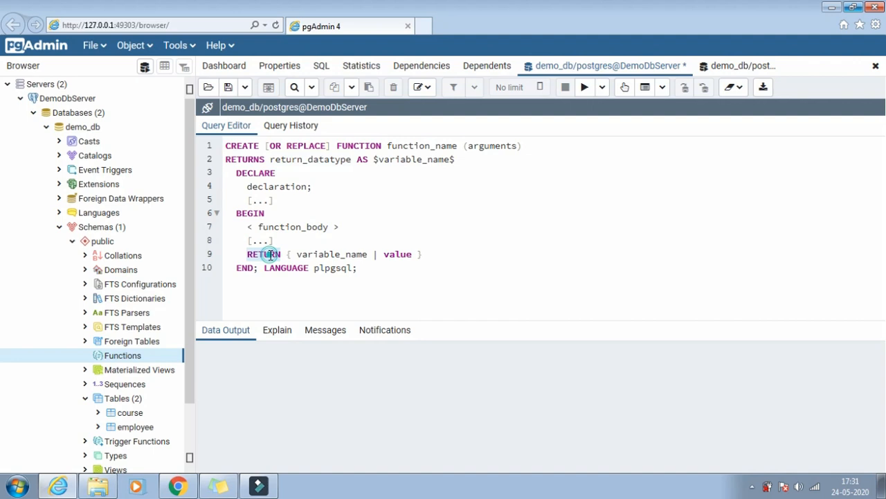
pyautogui.click(268, 255)
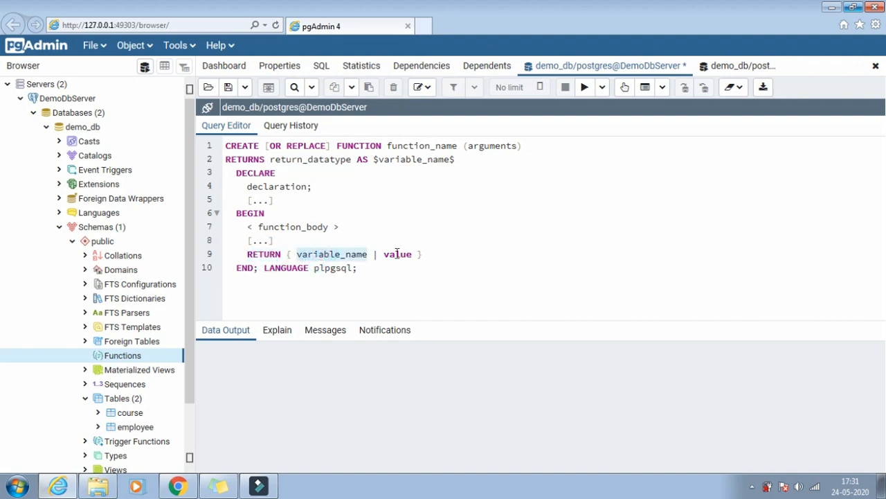
pyautogui.doubleClick(398, 253)
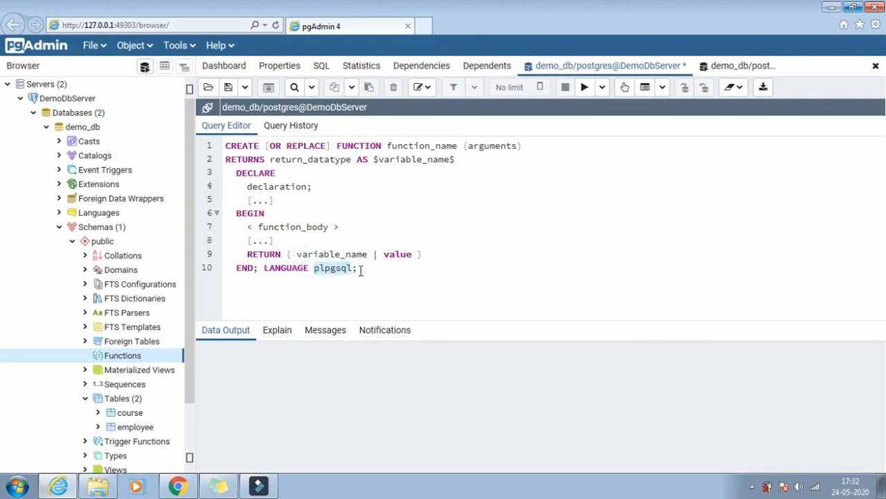
pyautogui.click(358, 269)
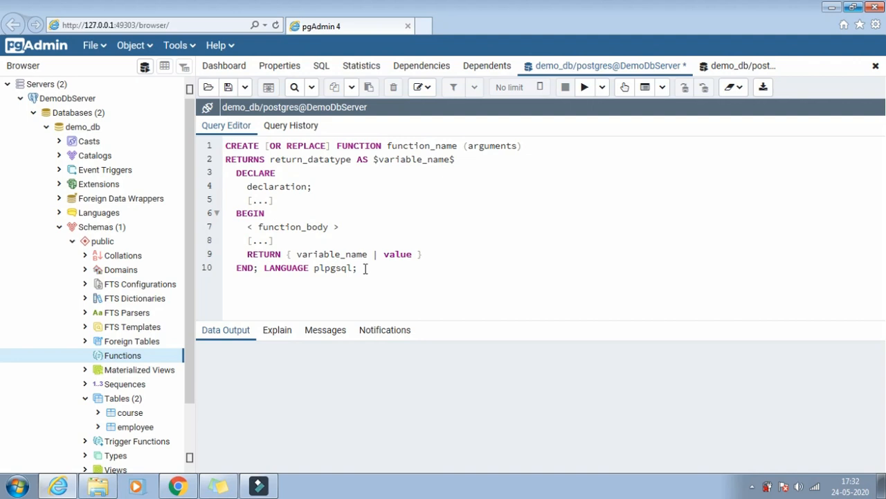
pyautogui.click(331, 268)
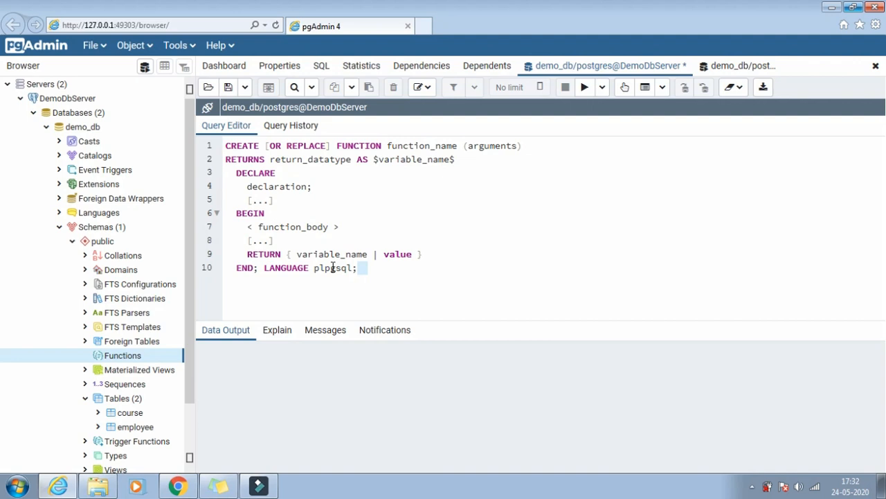
pyautogui.doubleClick(333, 268)
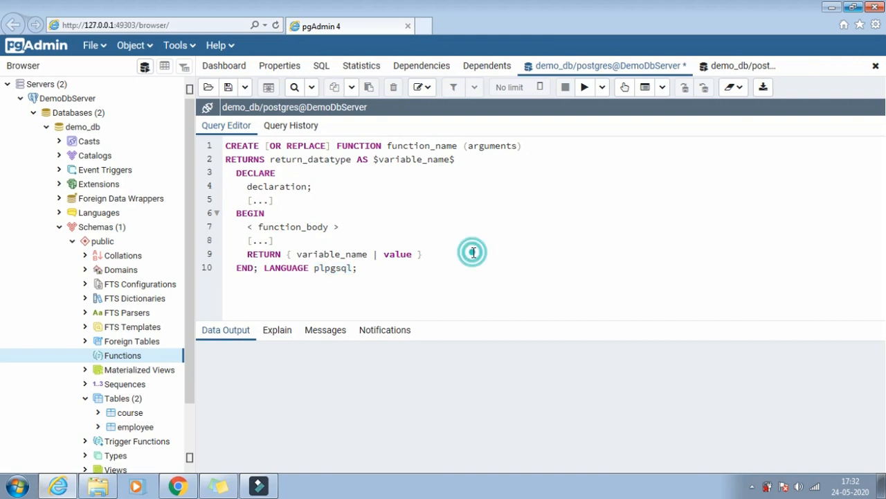
pyautogui.click(473, 252)
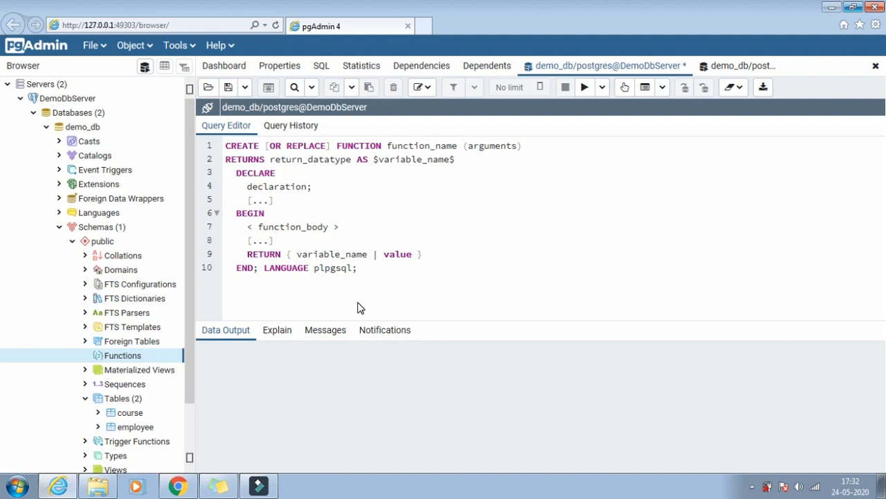
pyautogui.moveTo(751, 66)
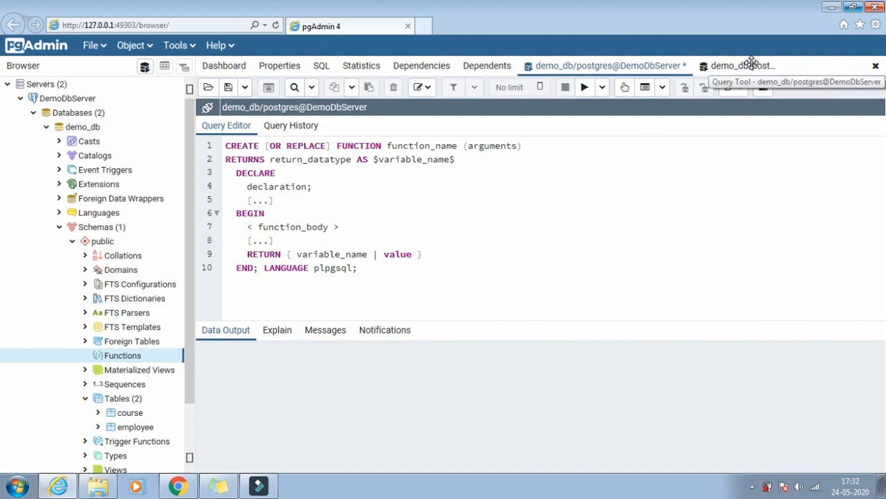
# Step: Write the header CREATE OR REPLACE FUNCTION total_courses() RETURNS integer AS $totalnoofcourse$
pyautogui.click(741, 65)
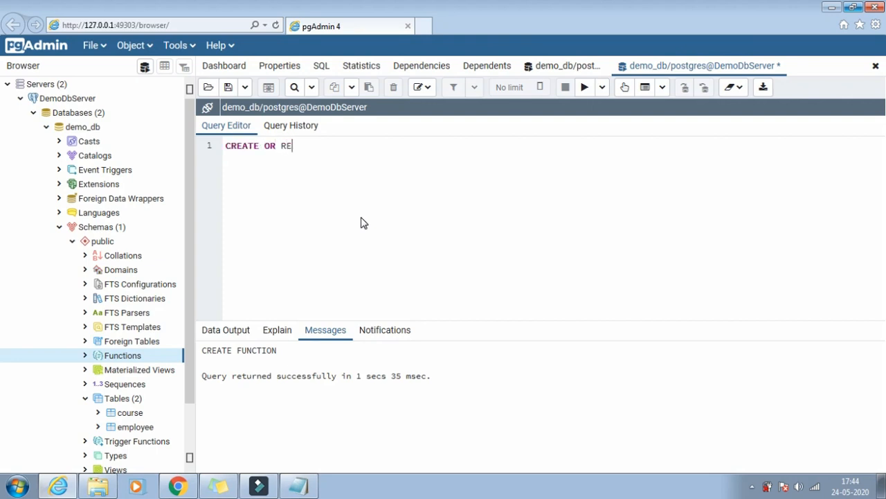
pyautogui.write('PLACE')
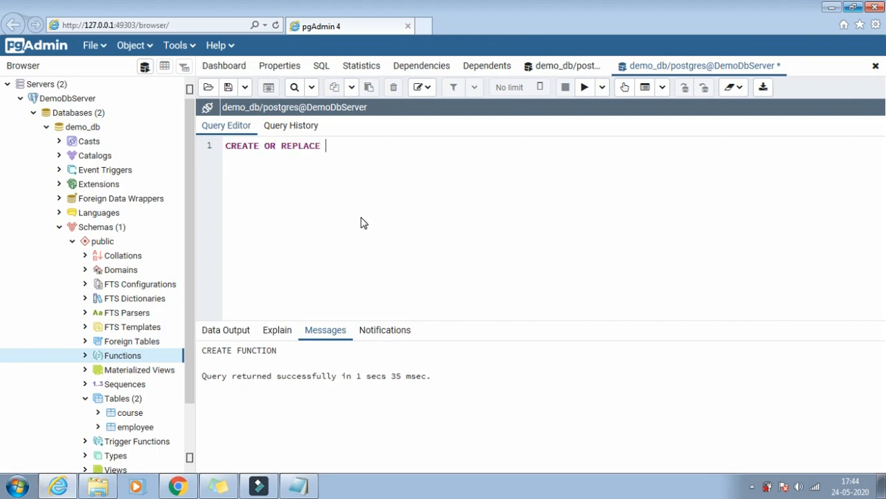
pyautogui.write('F')
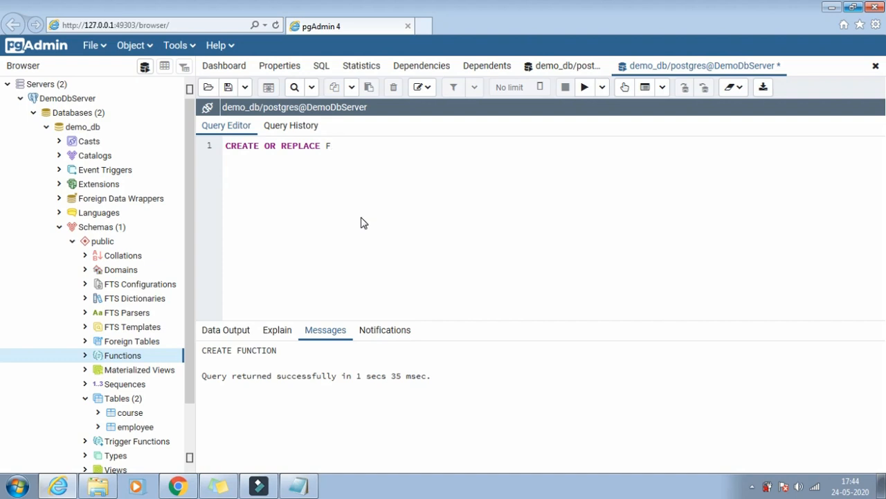
pyautogui.write('UNCTION')
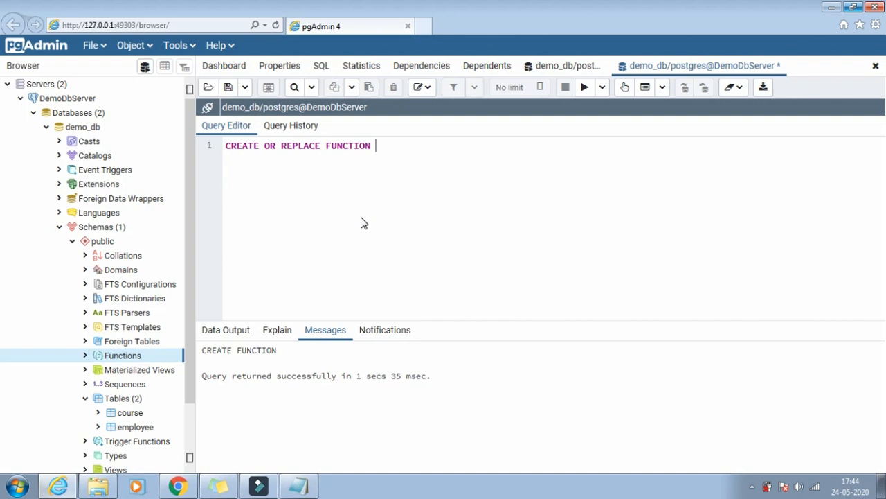
pyautogui.write('tot')
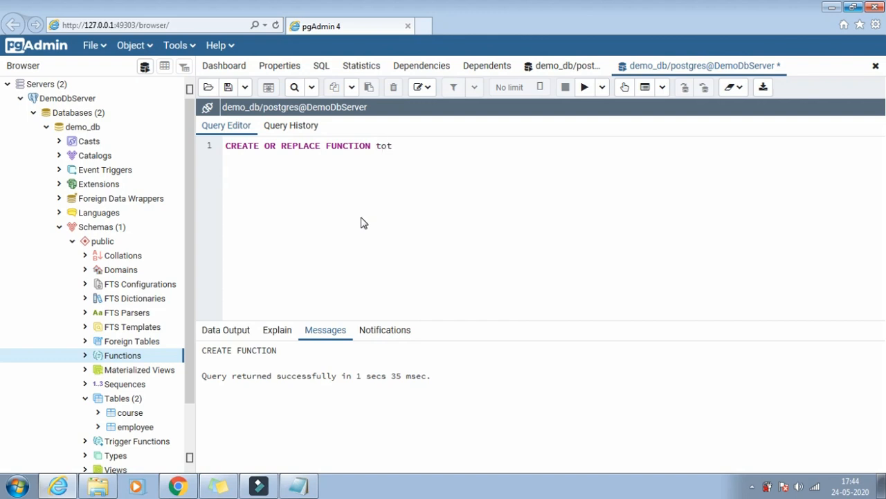
pyautogui.write('a')
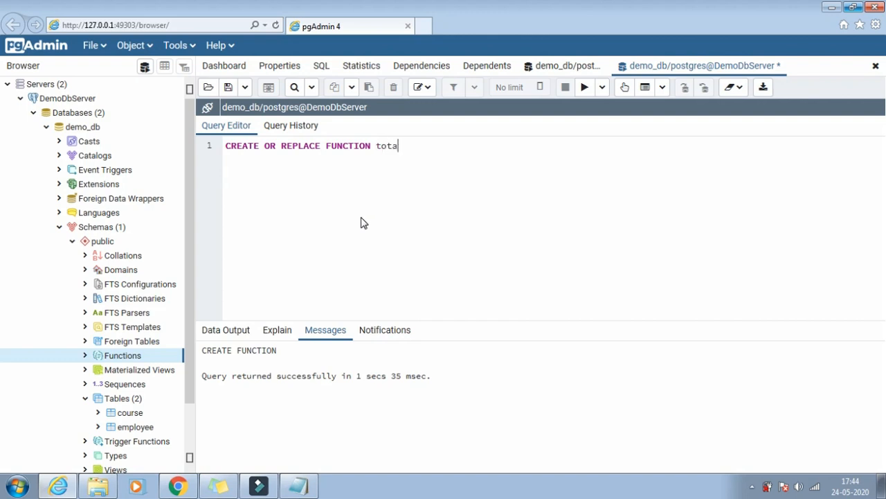
pyautogui.write('l_cou')
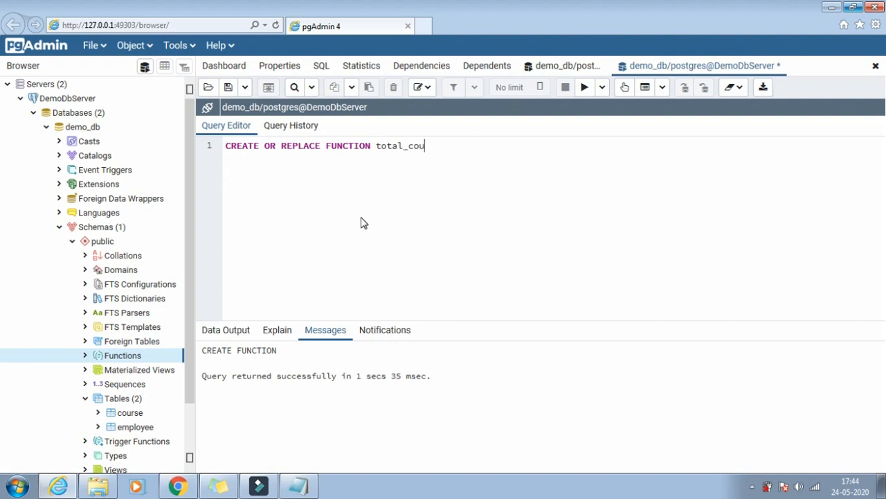
pyautogui.write('r')
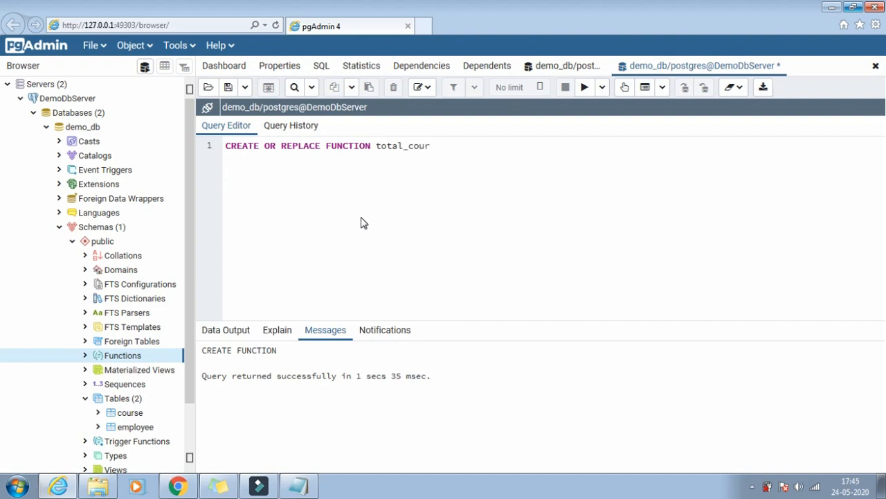
pyautogui.write('ses()')
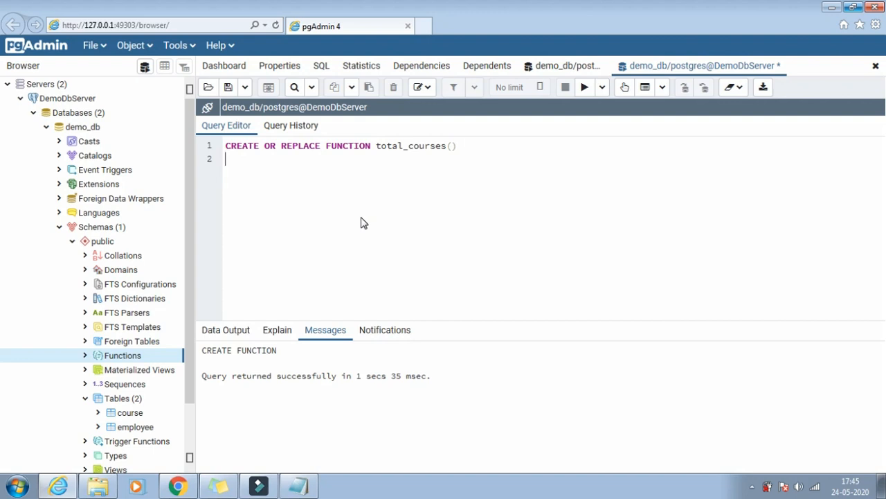
pyautogui.write('R')
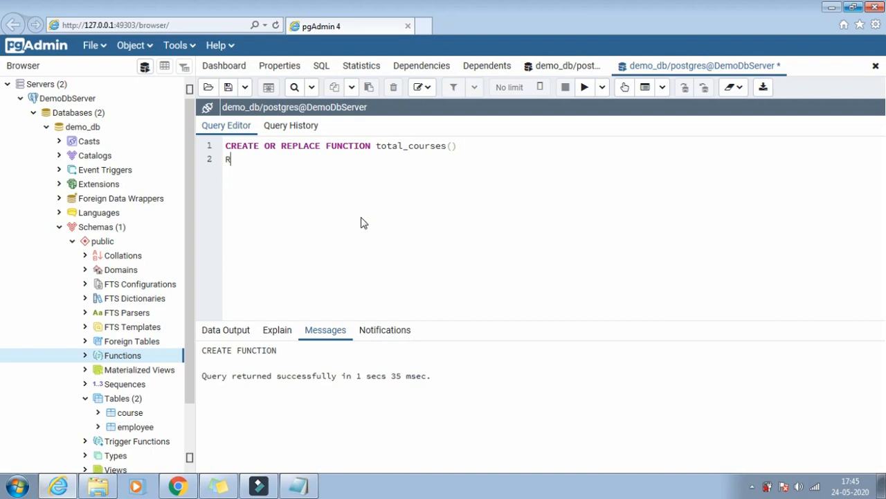
pyautogui.write('ETURN')
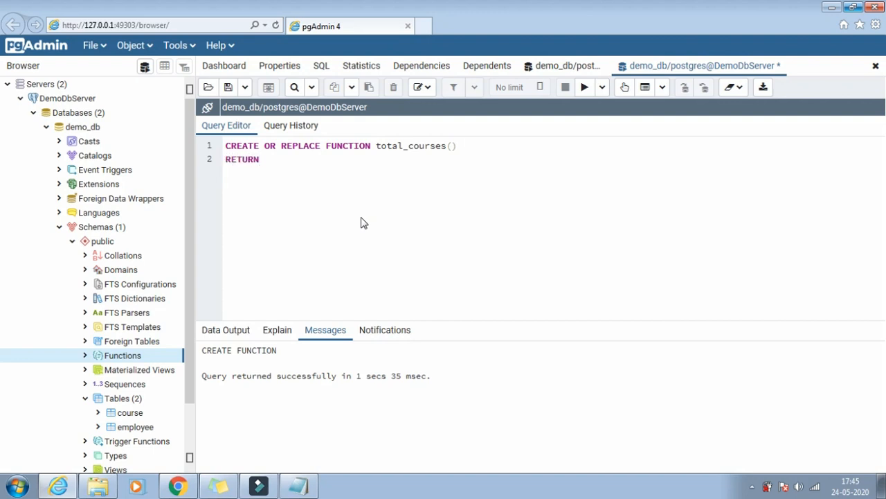
pyautogui.write('S int')
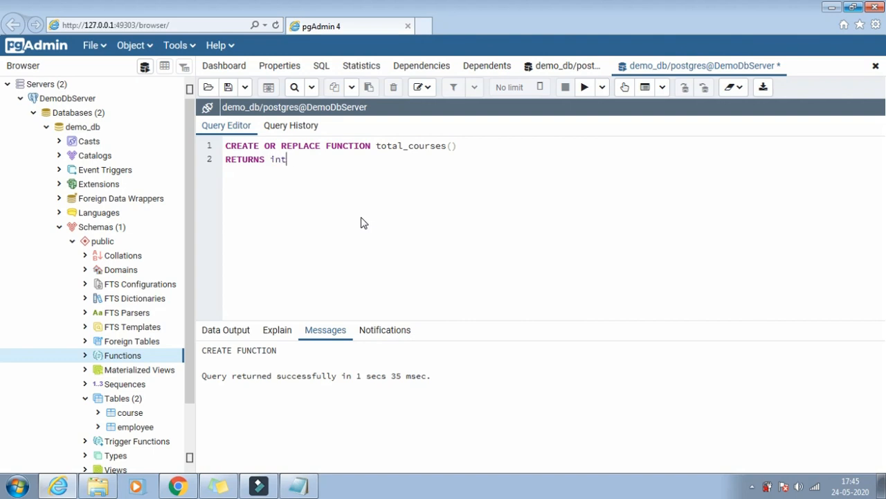
pyautogui.write('eger')
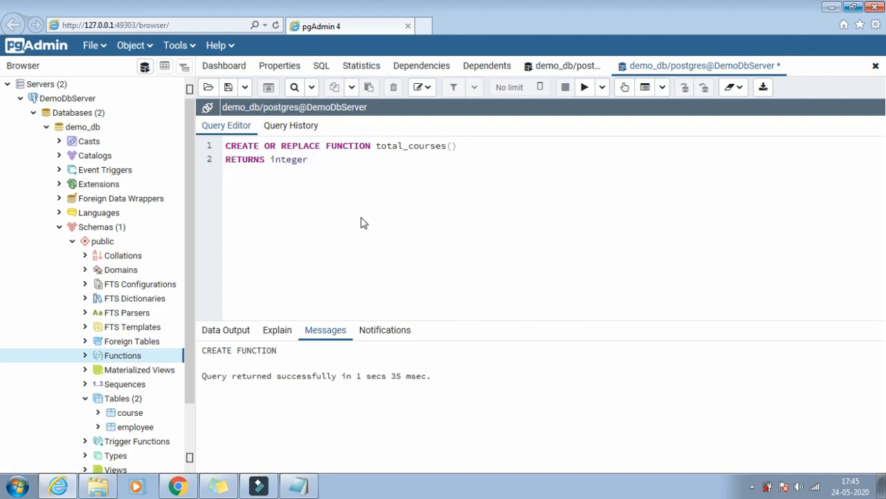
pyautogui.write('AS')
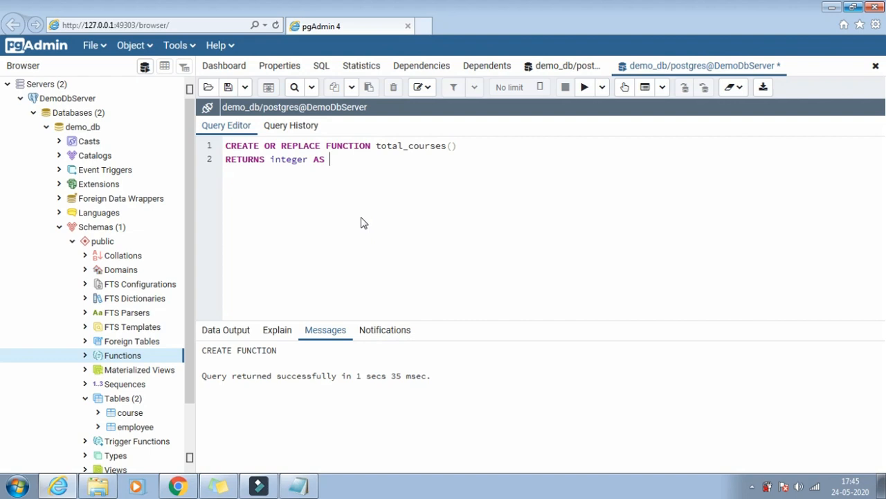
pyautogui.write('$$')
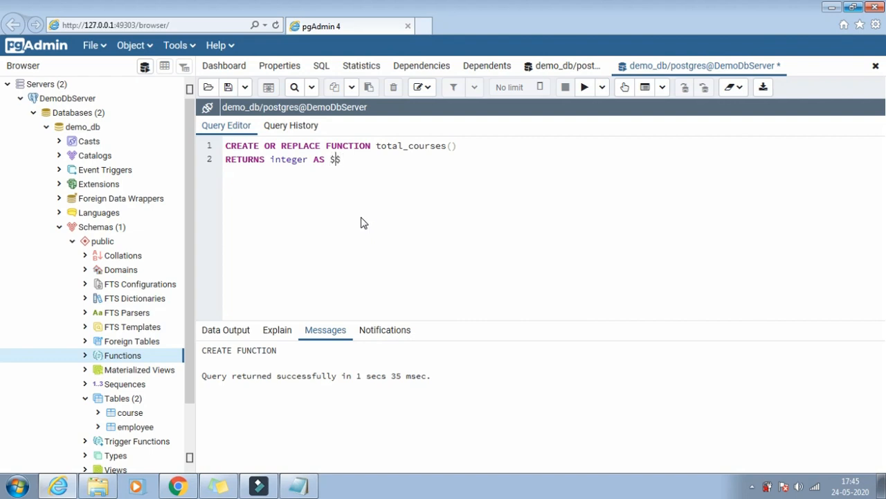
pyautogui.write('total$')
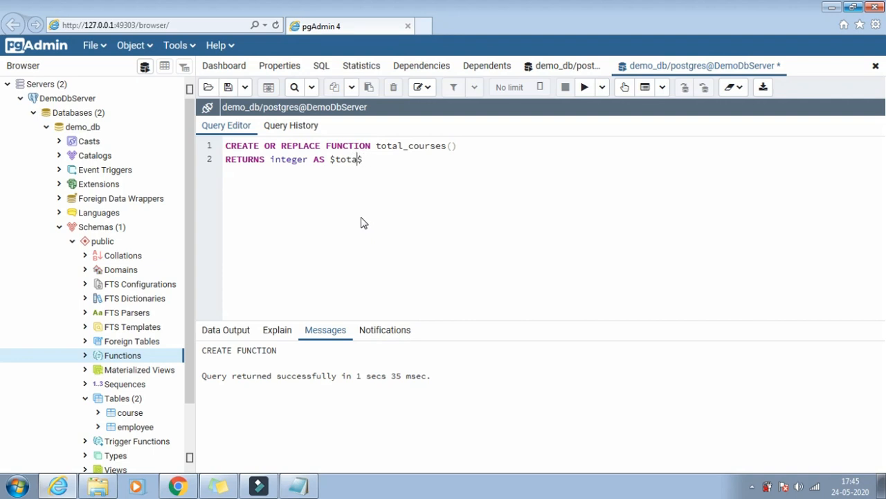
pyautogui.write('n')
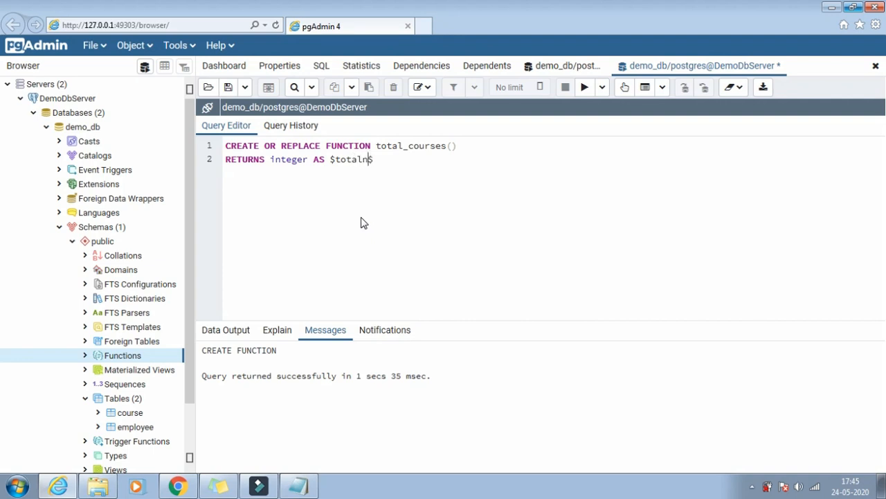
pyautogui.write('oofcourse')
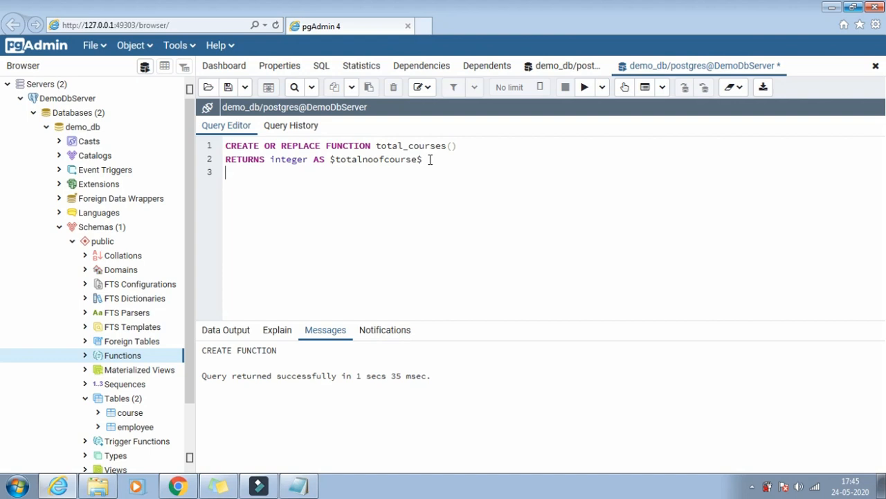
# Step: Declare totalnoofcourse integer and begin with SELECT count(*) INTO totalnoofcourse FROM course
pyautogui.write('DECLARE')
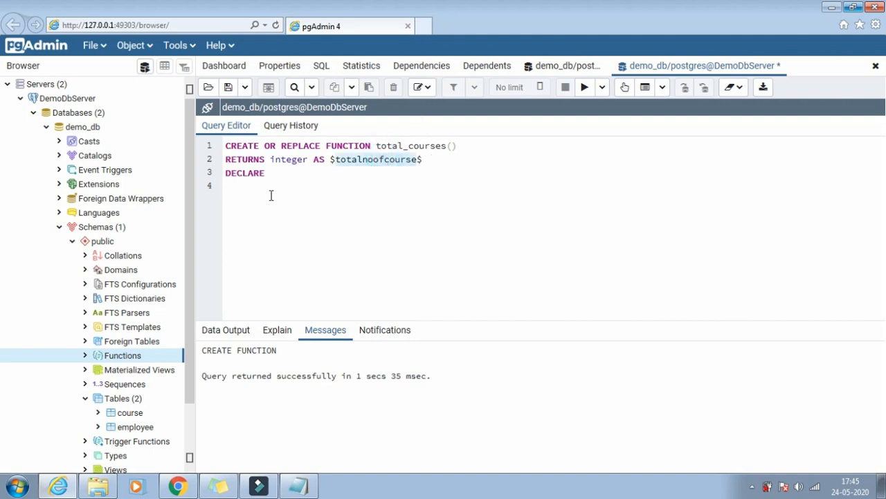
pyautogui.write('totalnoofcourse')
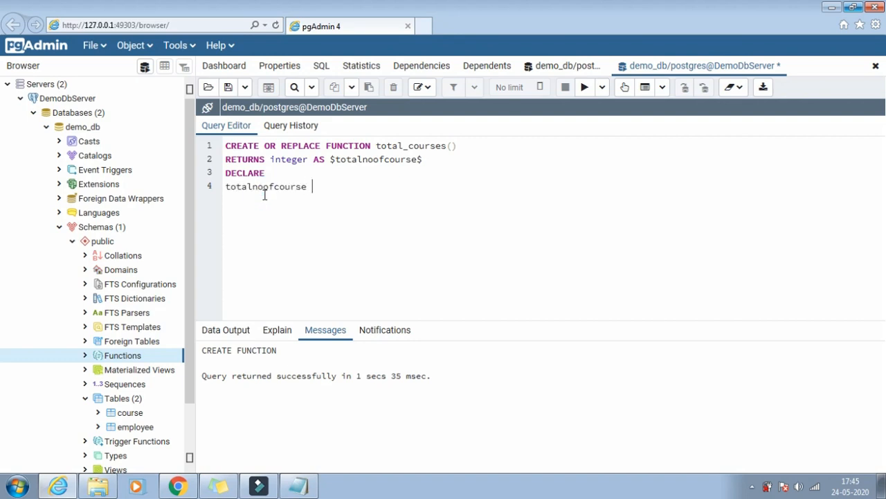
pyautogui.write('integer')
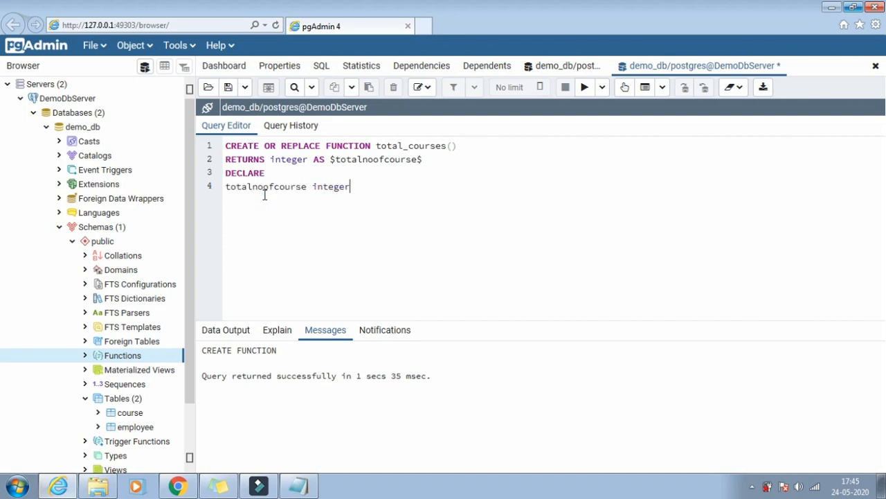
pyautogui.write(';')
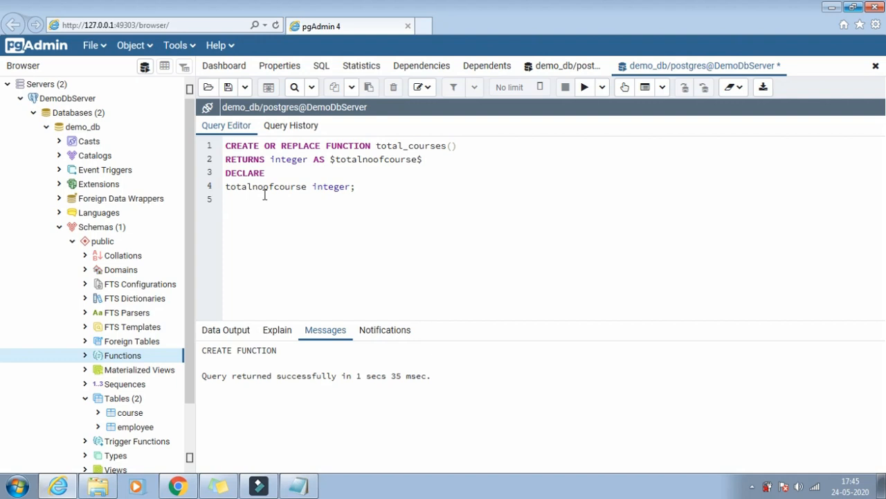
pyautogui.write('BEGIN')
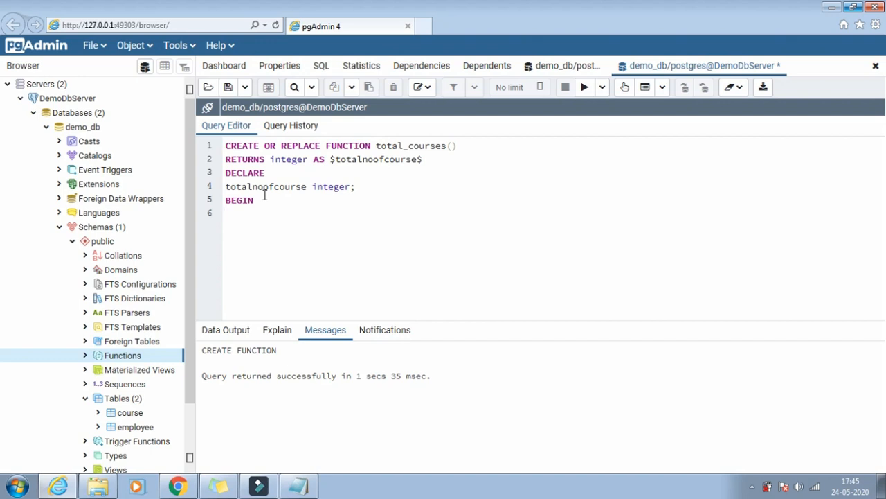
pyautogui.write('s')
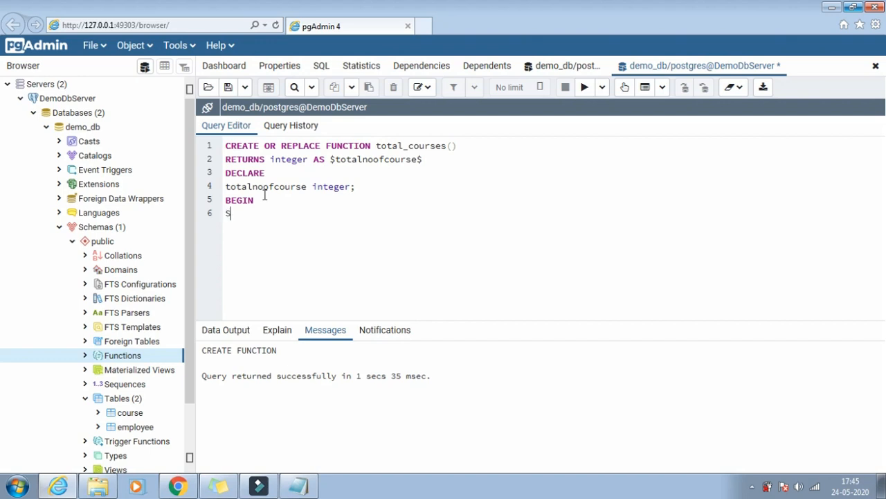
pyautogui.write('ELECT')
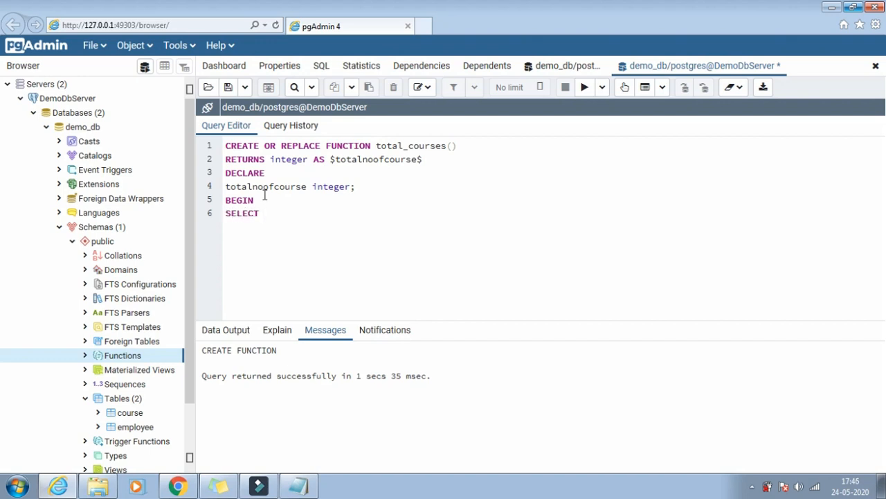
pyautogui.write('count')
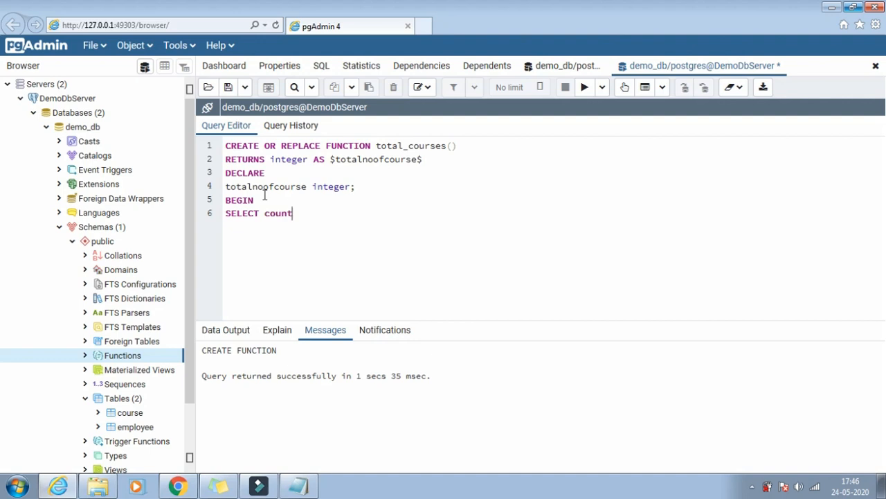
pyautogui.write('(*)')
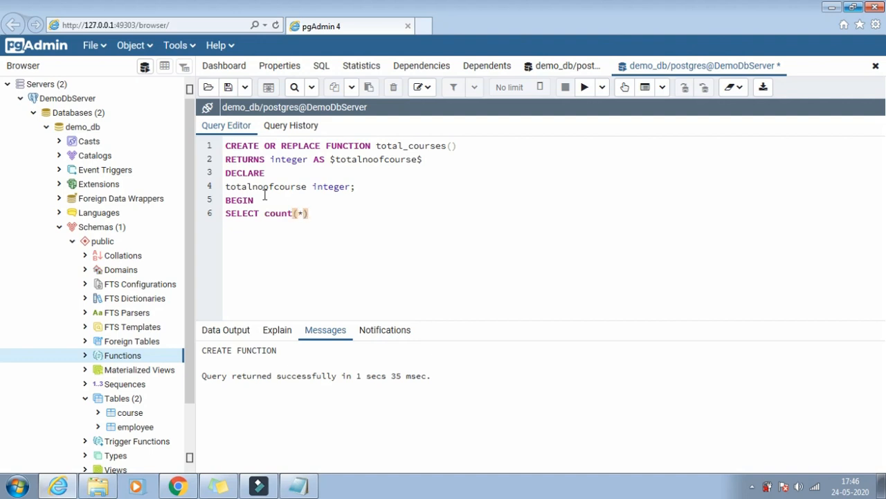
pyautogui.write('INTO')
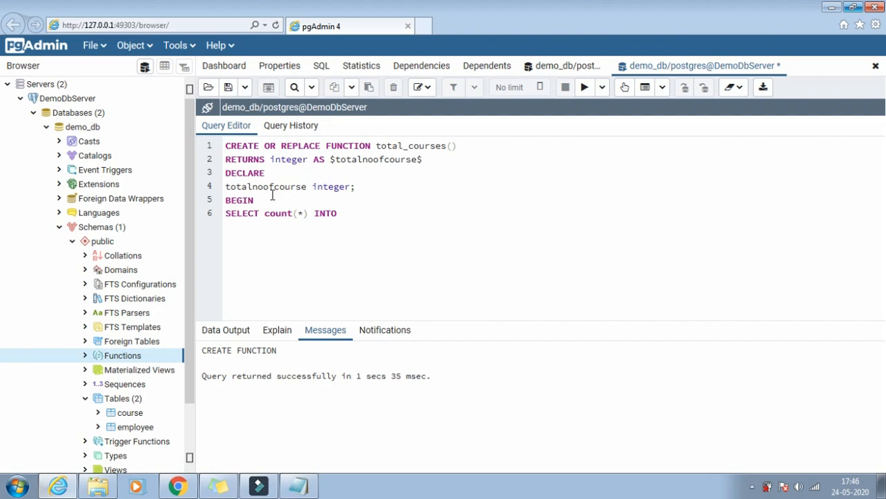
pyautogui.write('totalnoofcourse')
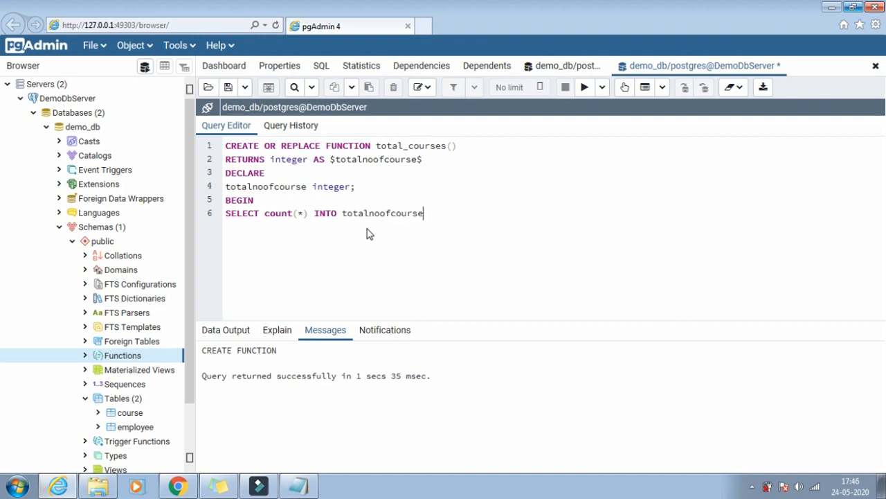
pyautogui.write('" "')
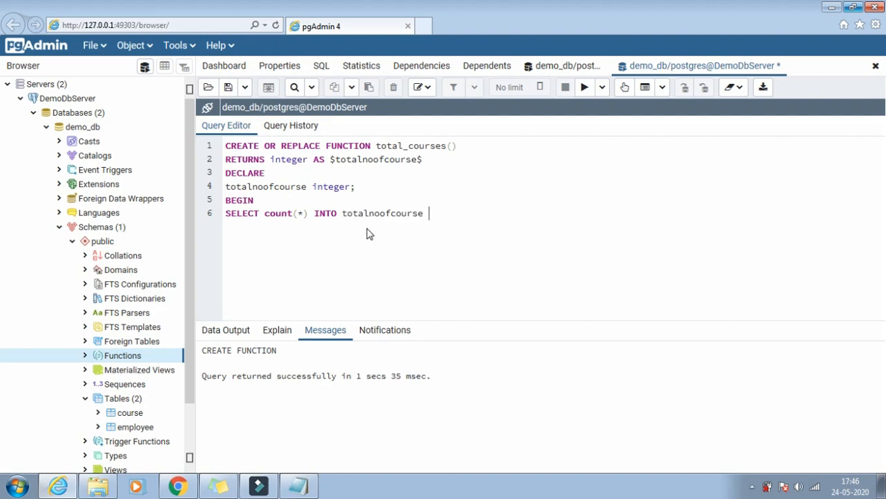
pyautogui.write('FROM')
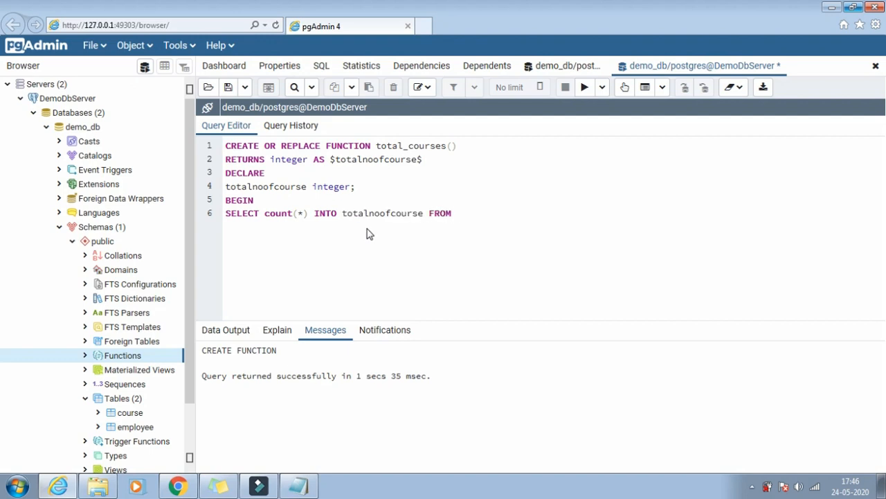
pyautogui.write('course;')
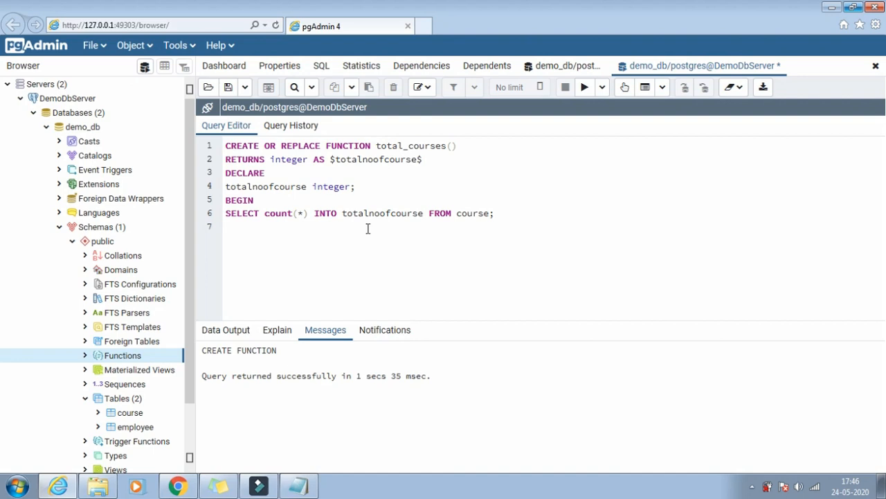
# Step: Finish with RETURN totalnoofcourse; END; $totalnoofcourse$ LANGUAGE plpgsql and execute the CREATE FUNCTION
pyautogui.click(228, 228)
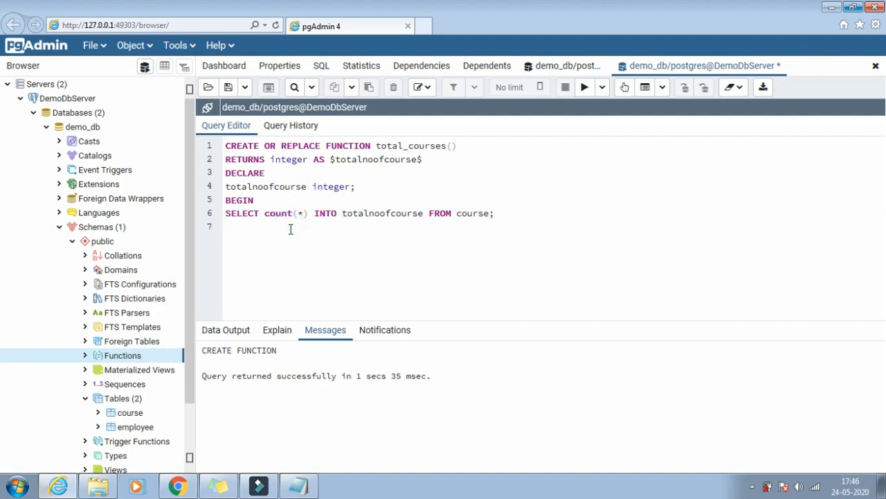
pyautogui.write('RETURN')
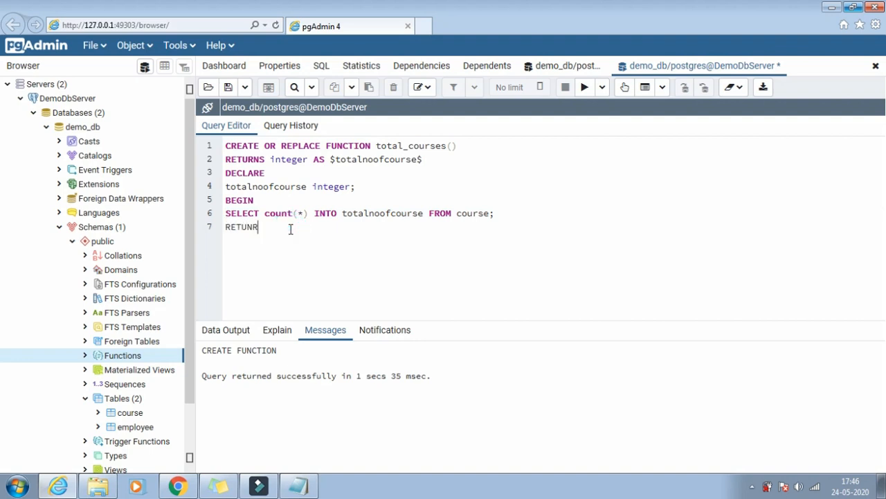
pyautogui.press('BackSpace')
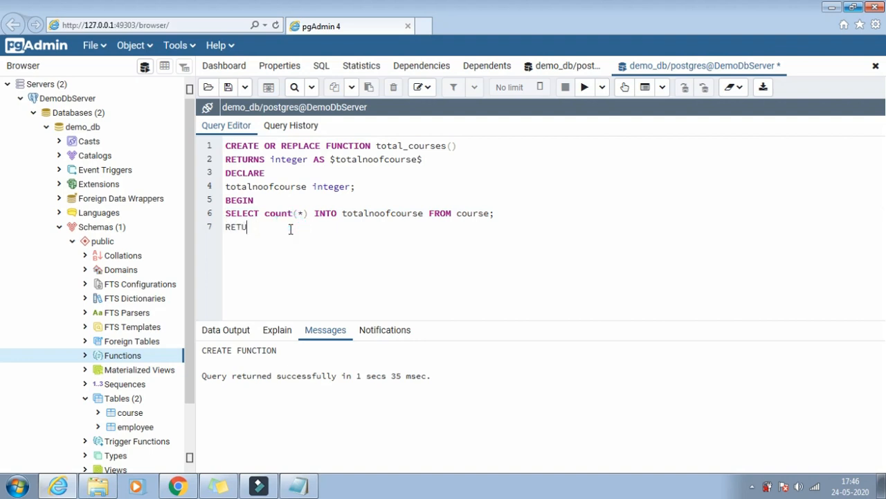
pyautogui.write('RN')
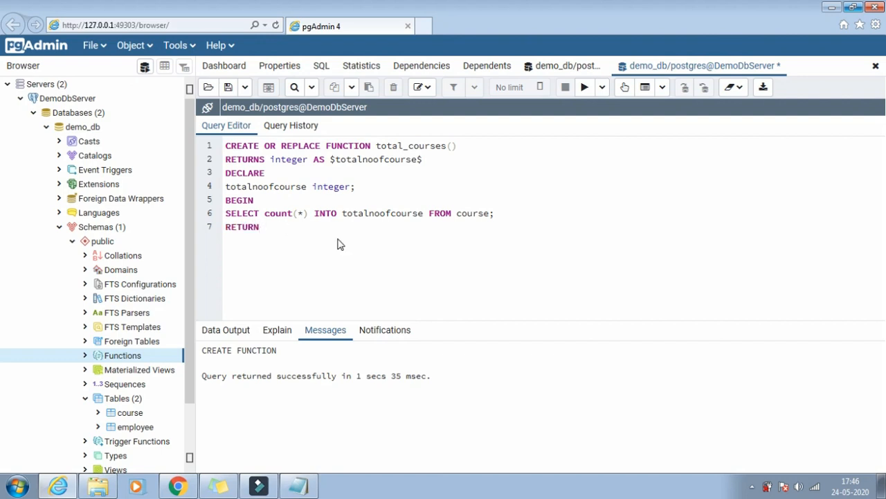
pyautogui.write('totalnoofcourse;')
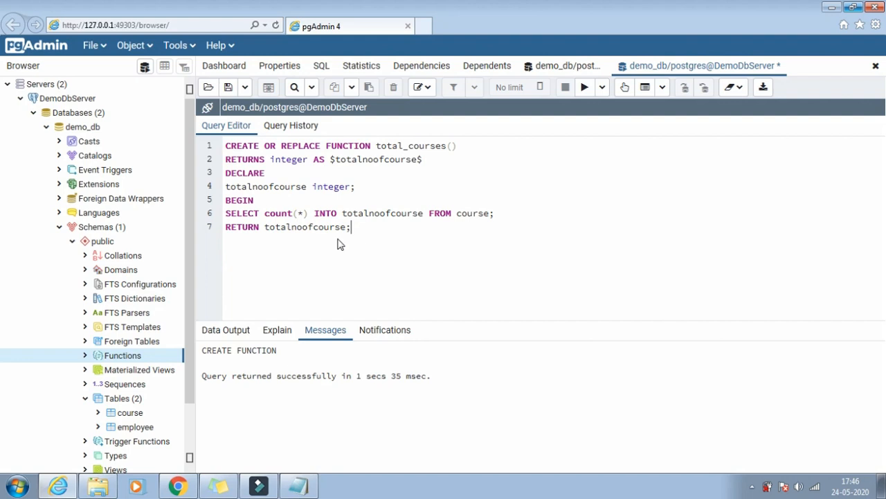
pyautogui.write('EN')
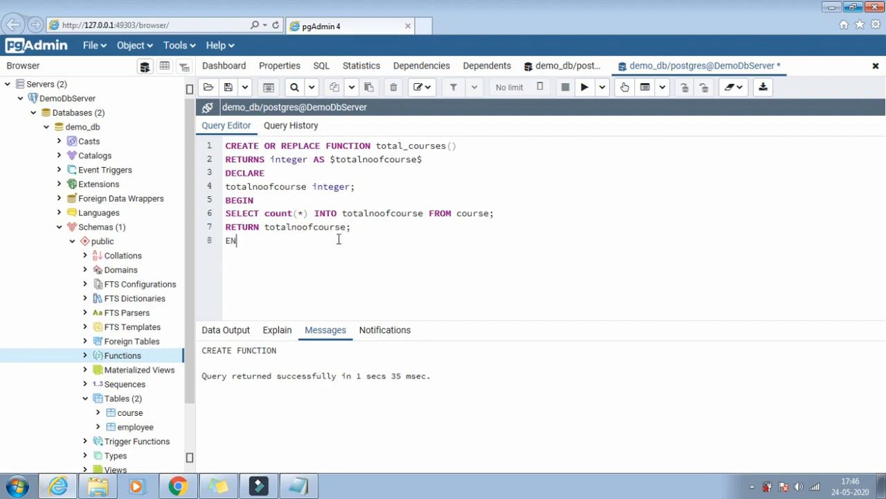
pyautogui.write('D ;')
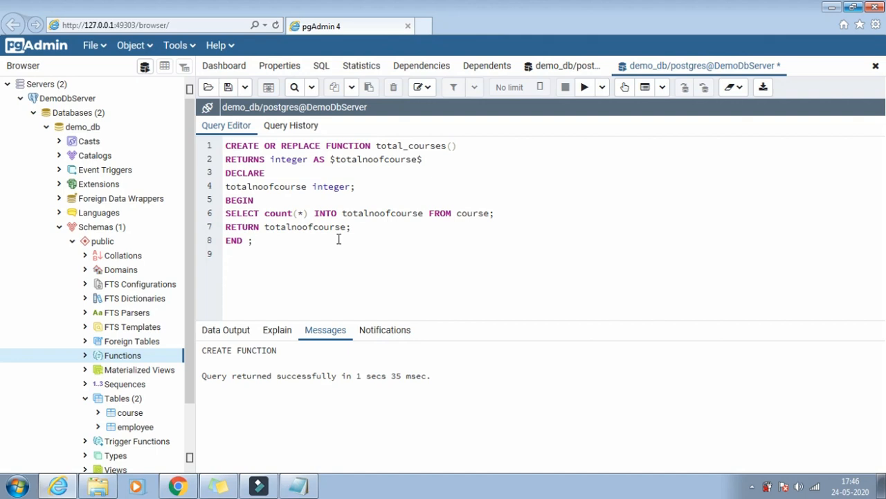
pyautogui.write('$$')
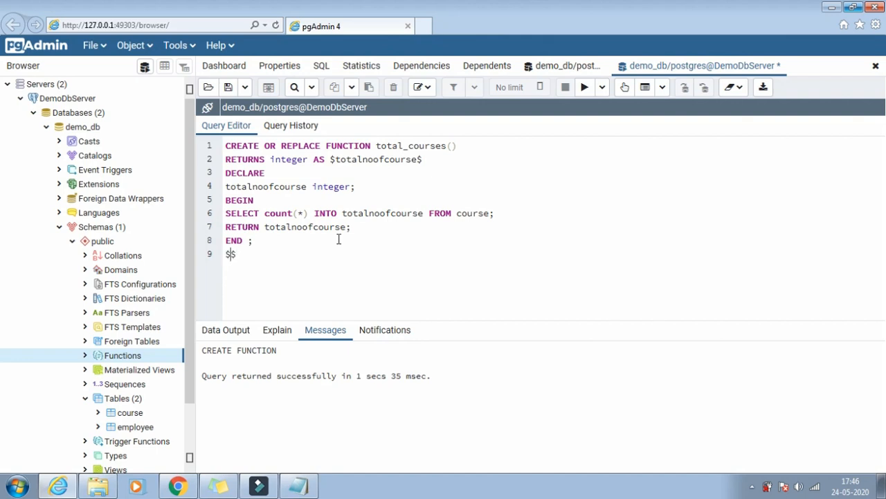
pyautogui.write('totalnoofcourse')
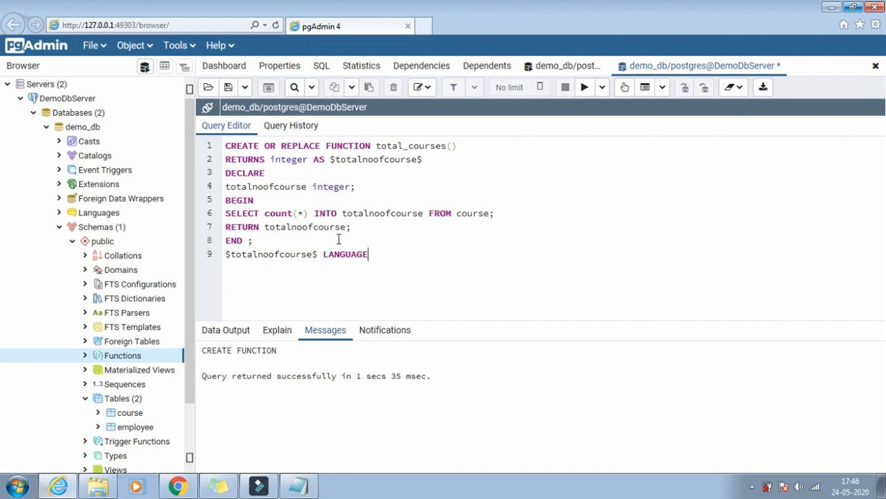
pyautogui.write('plp')
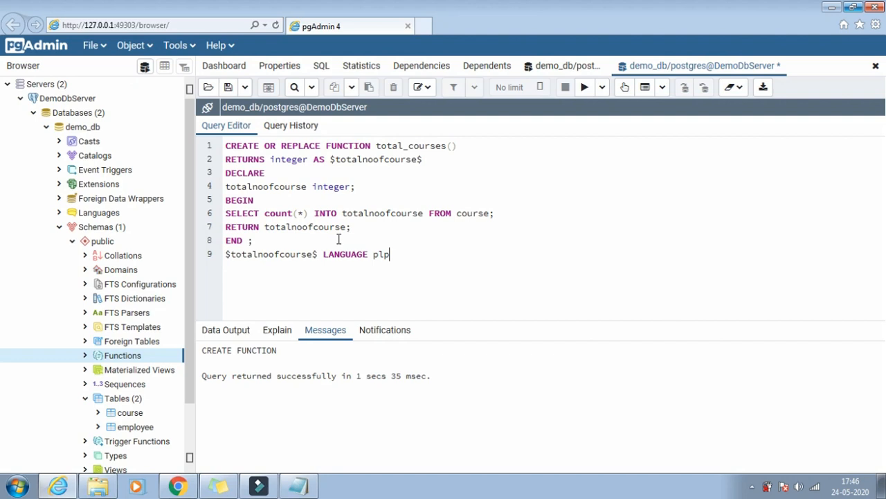
pyautogui.write('gsql;')
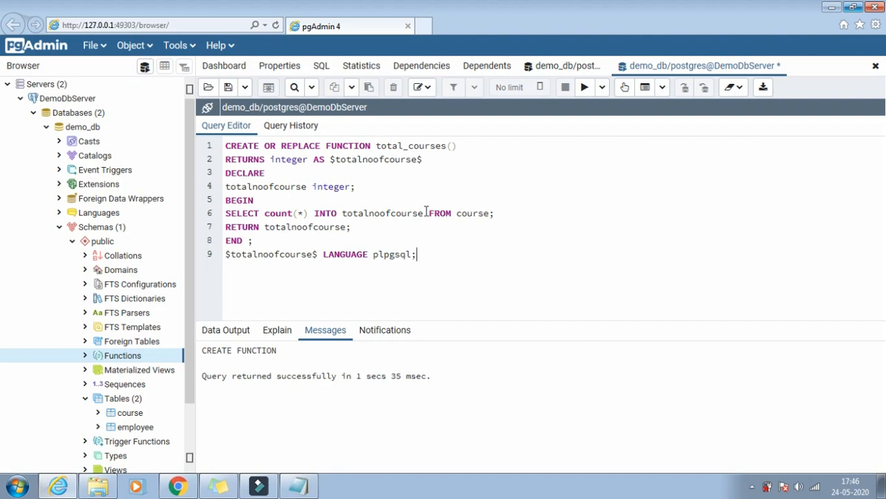
pyautogui.click(584, 86)
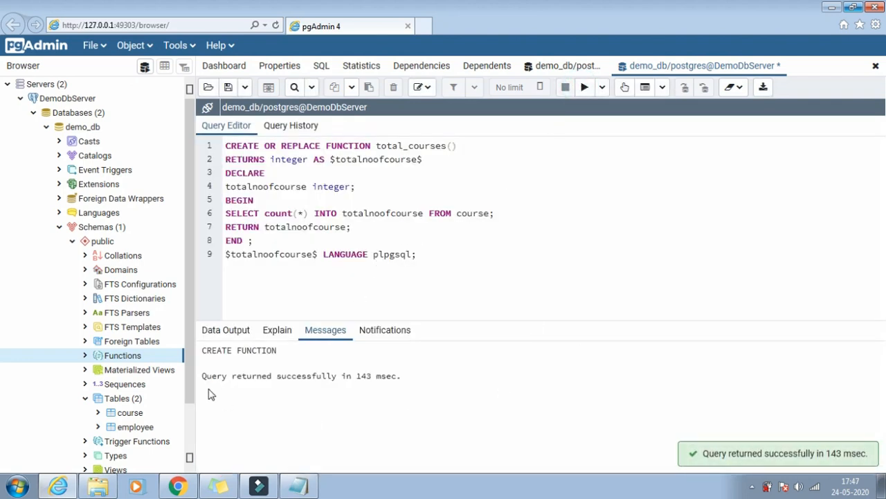
# Step: Generate a SELECT script for the new total_courses() function from the Functions tree
pyautogui.click(85, 355)
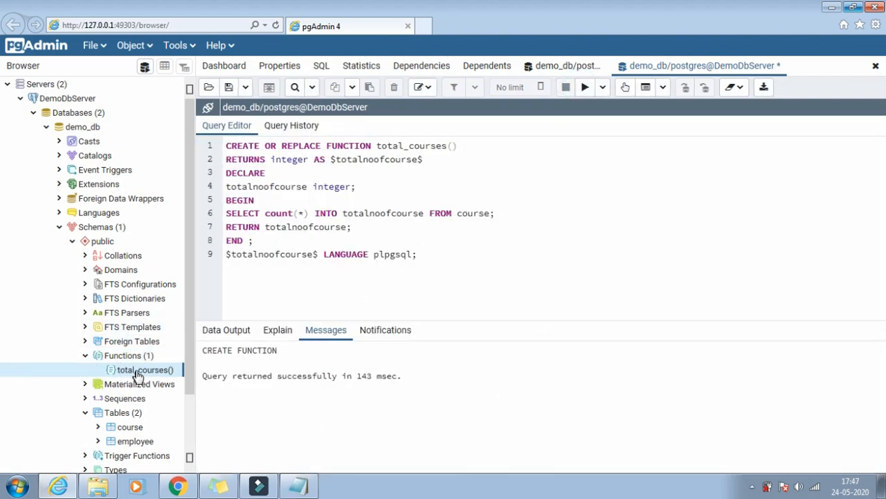
pyautogui.rightClick(144, 368)
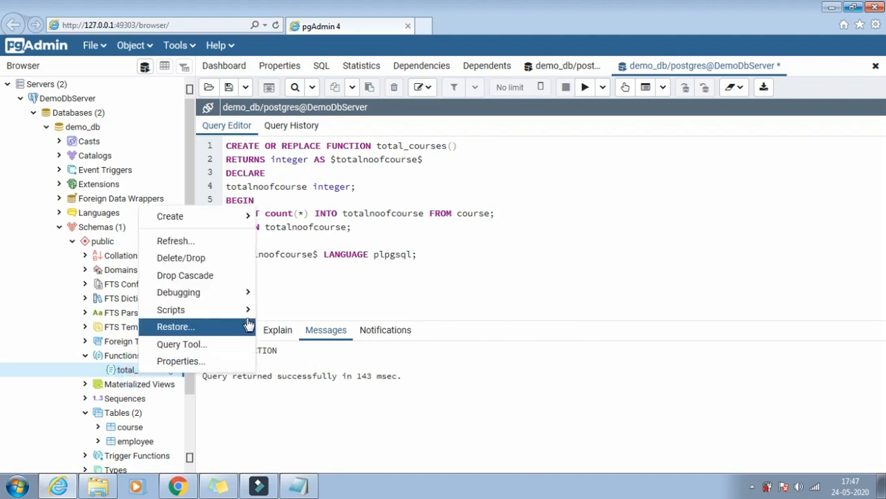
pyautogui.moveTo(170, 310)
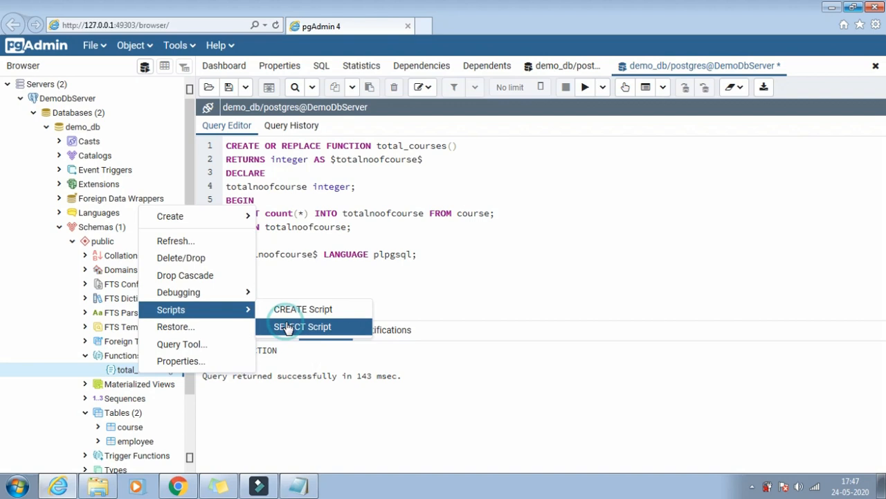
pyautogui.click(302, 327)
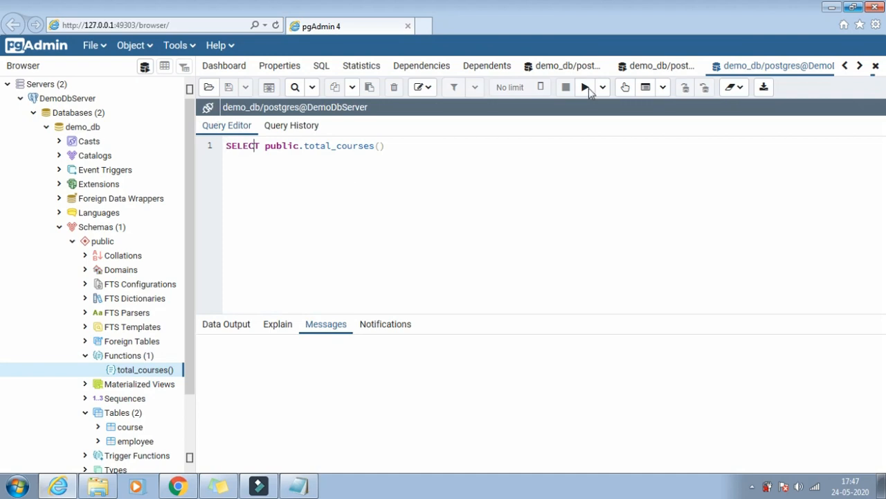
# Step: Run SELECT public.total_courses() and view the returned value 6
pyautogui.click(585, 86)
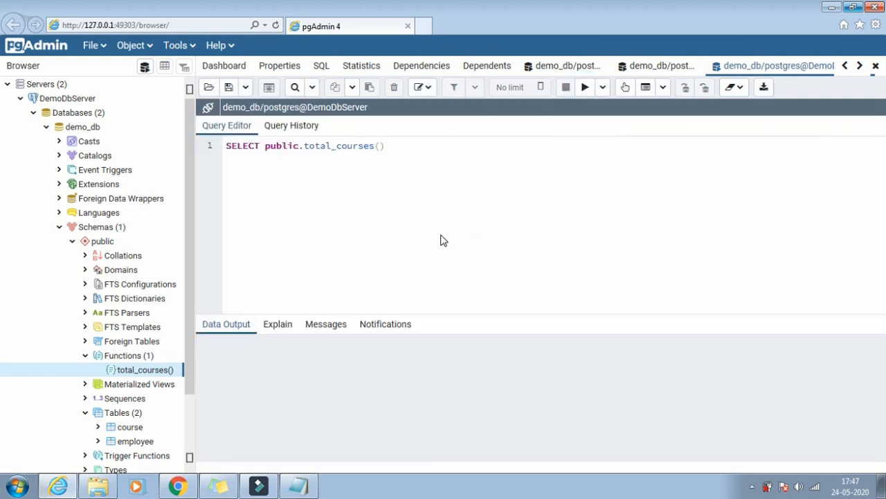
pyautogui.click(584, 86)
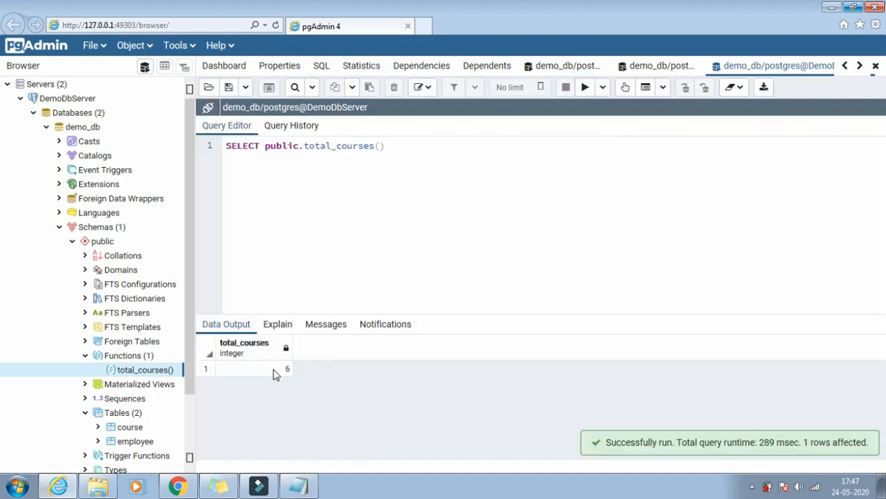
pyautogui.click(252, 368)
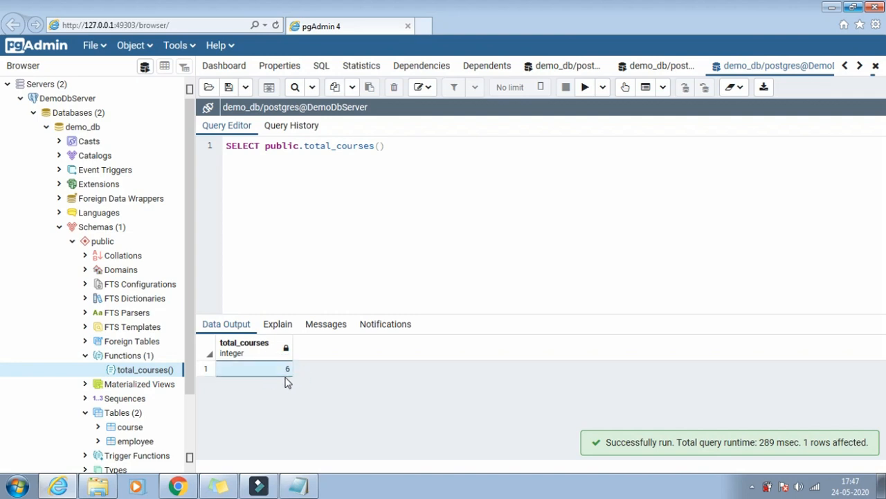
pyautogui.moveTo(141, 426)
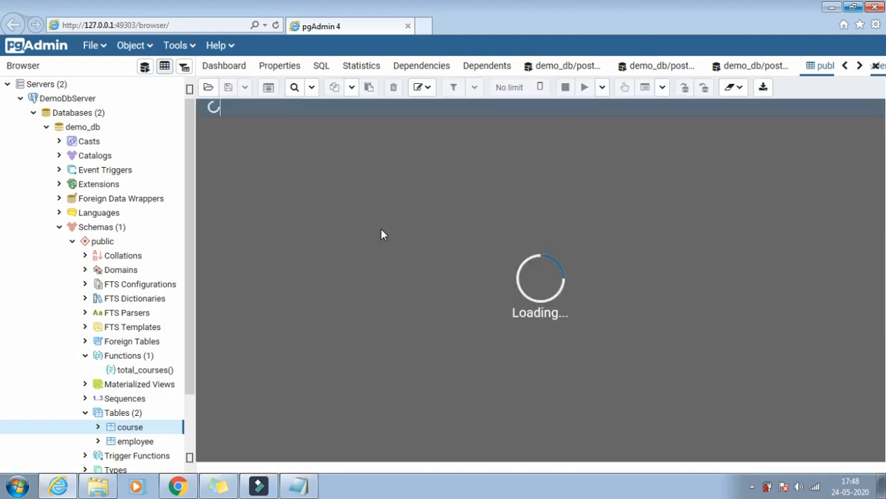
pyautogui.moveTo(346, 310)
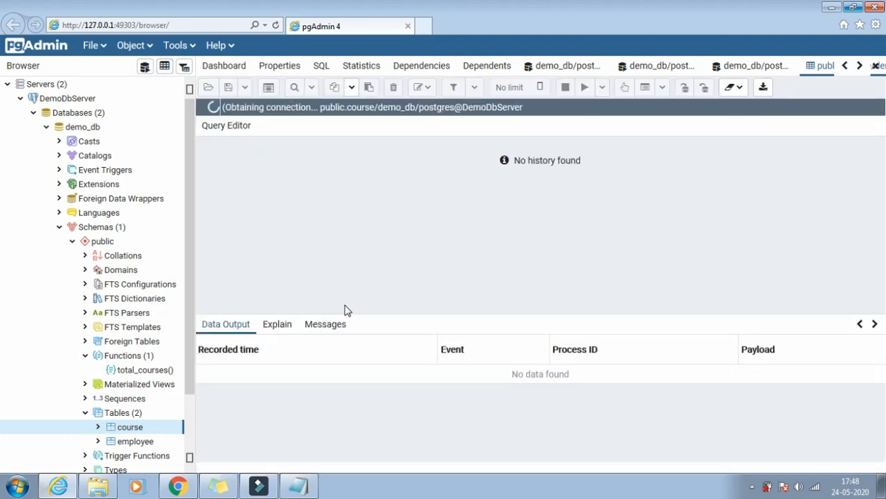
pyautogui.moveTo(386, 283)
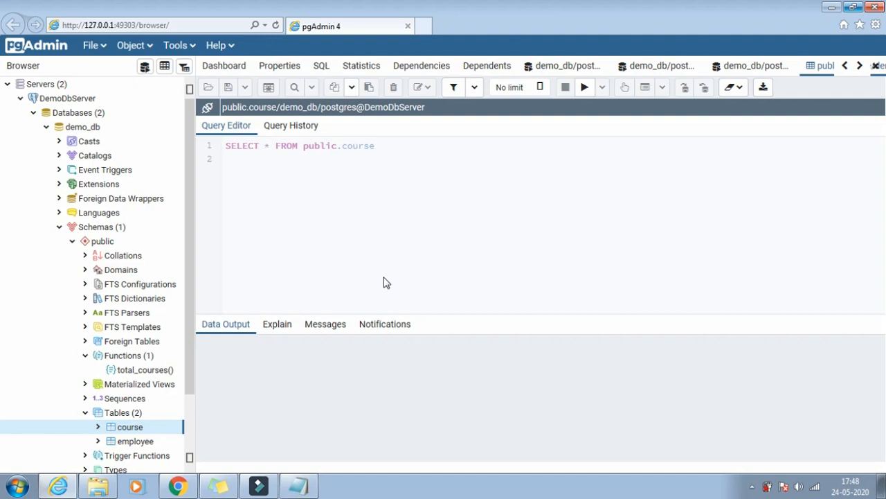
# Step: Review the course table's six rows confirming the count of 6
pyautogui.click(585, 86)
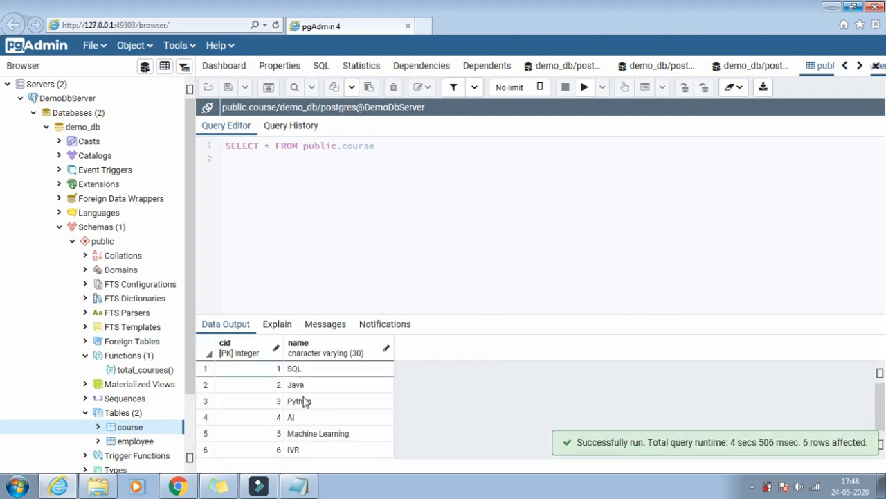
pyautogui.moveTo(302, 455)
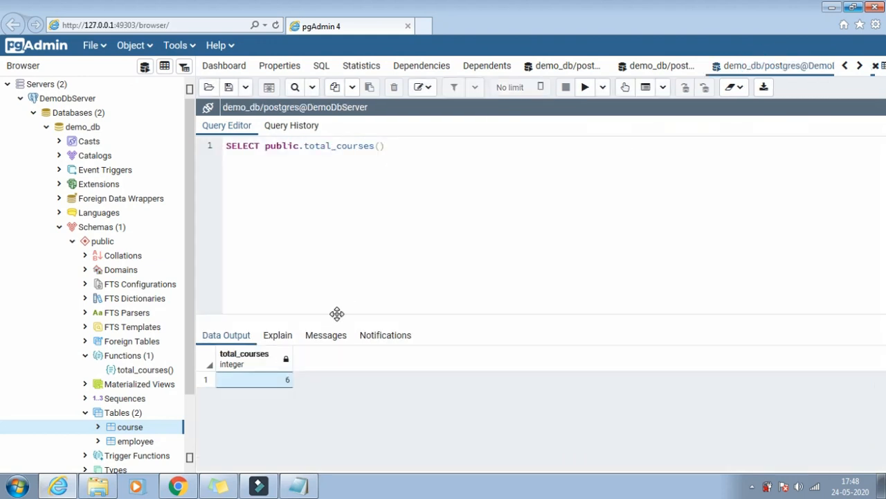
pyautogui.click(499, 233)
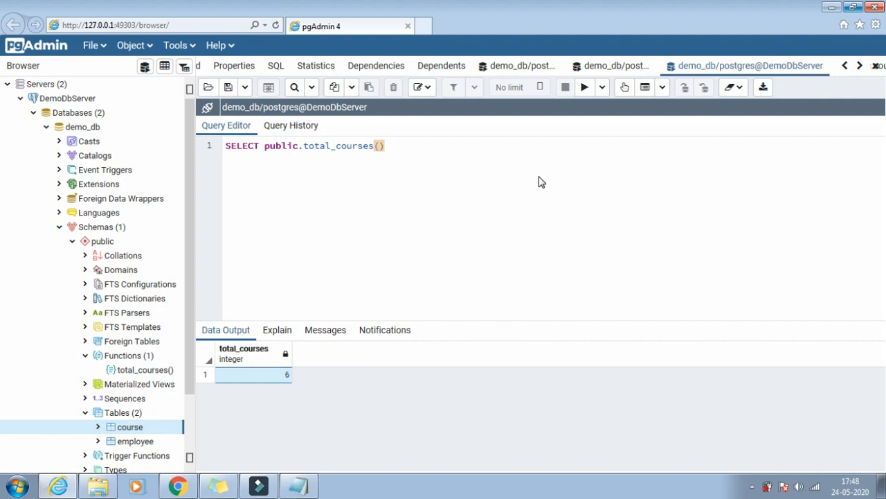
pyautogui.click(385, 145)
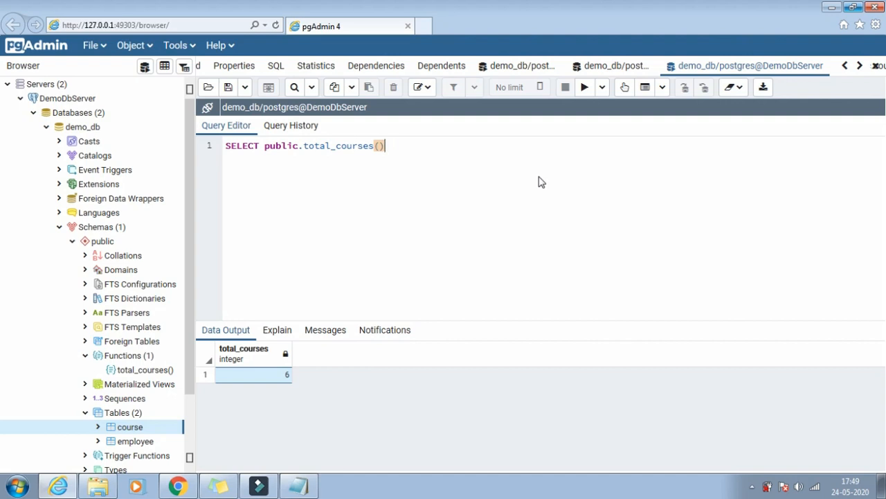
pyautogui.moveTo(705, 213)
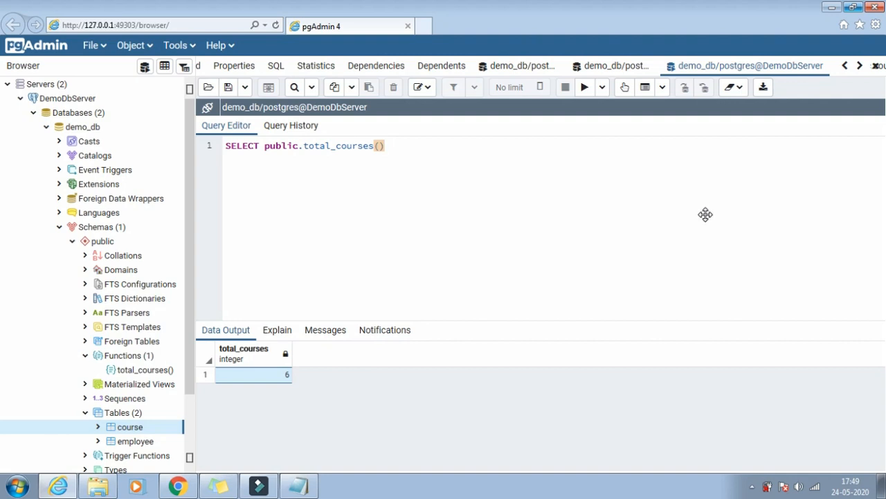